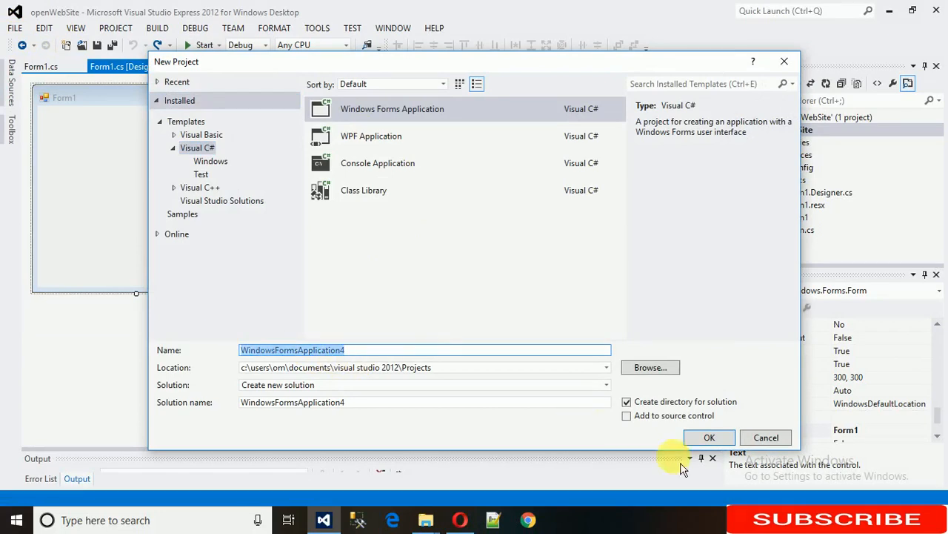
mouse_move(310, 230)
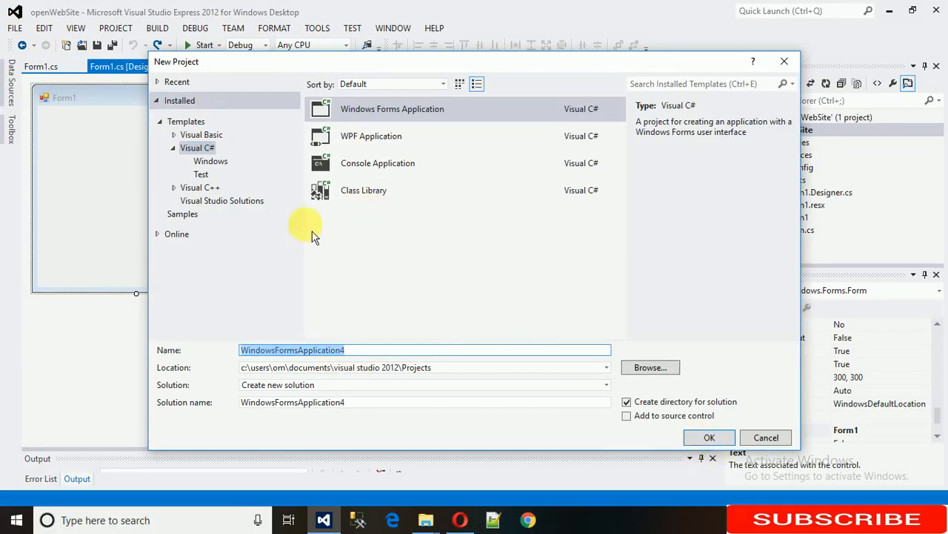
Cancel the New Project dialog, returning to the blank Form1 designer of openWebSite.
left_click(766, 437)
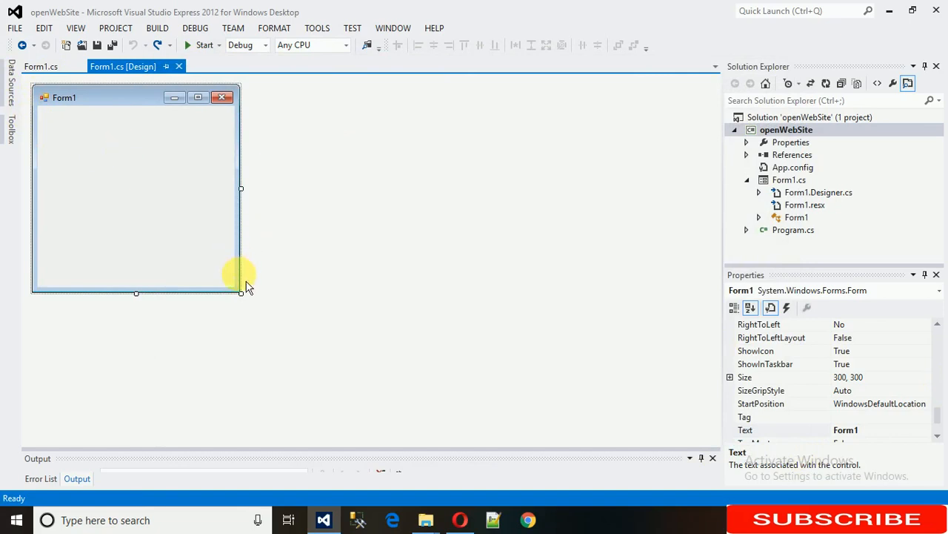
Resize Form1 to about 554 by 384 and show its Properties window.
left_click_drag(240, 293, 423, 356)
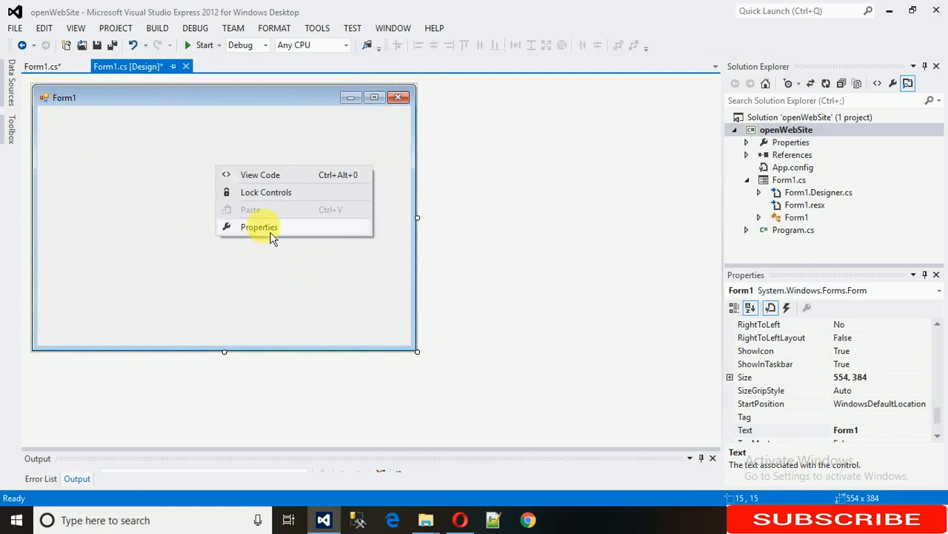
left_click(259, 226)
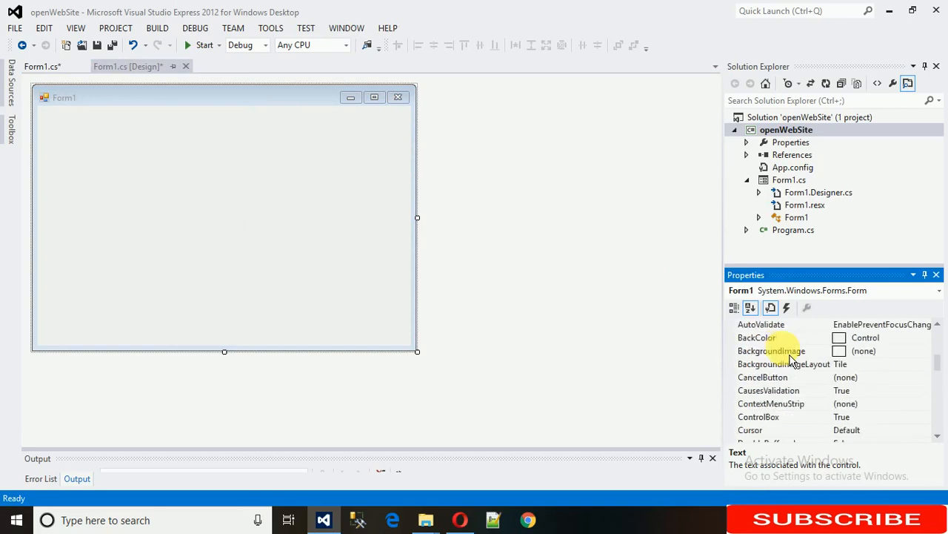
Choose a local resource for Form1's BackgroundImage and browse to import a file.
left_click(770, 350)
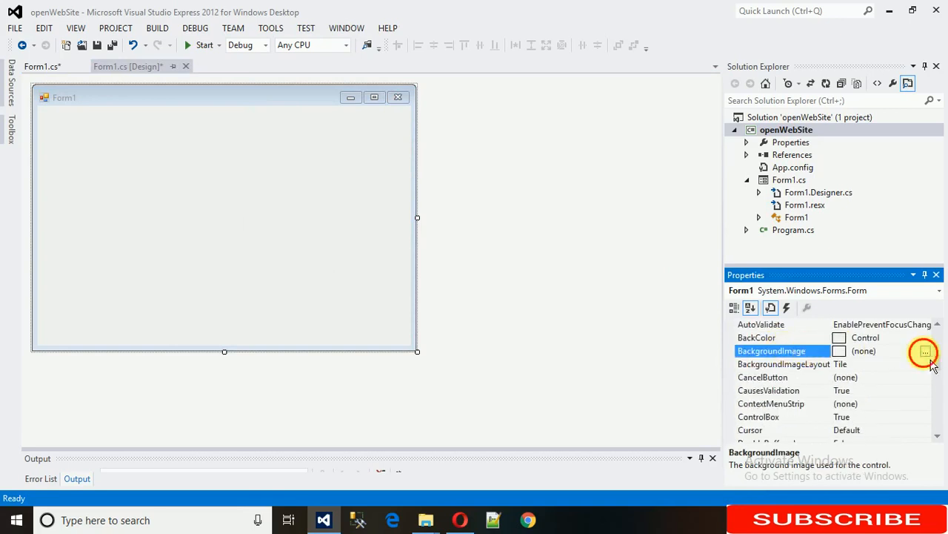
left_click(925, 349)
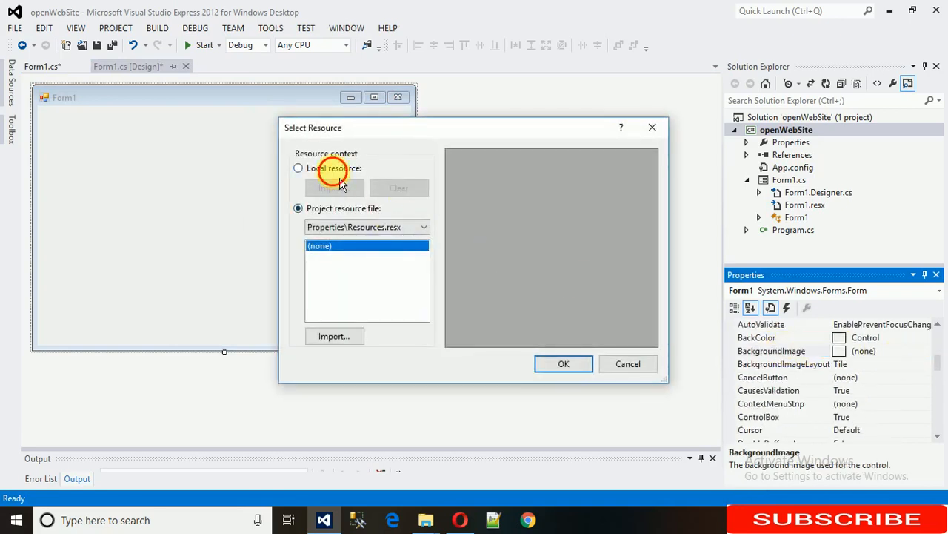
left_click(298, 167)
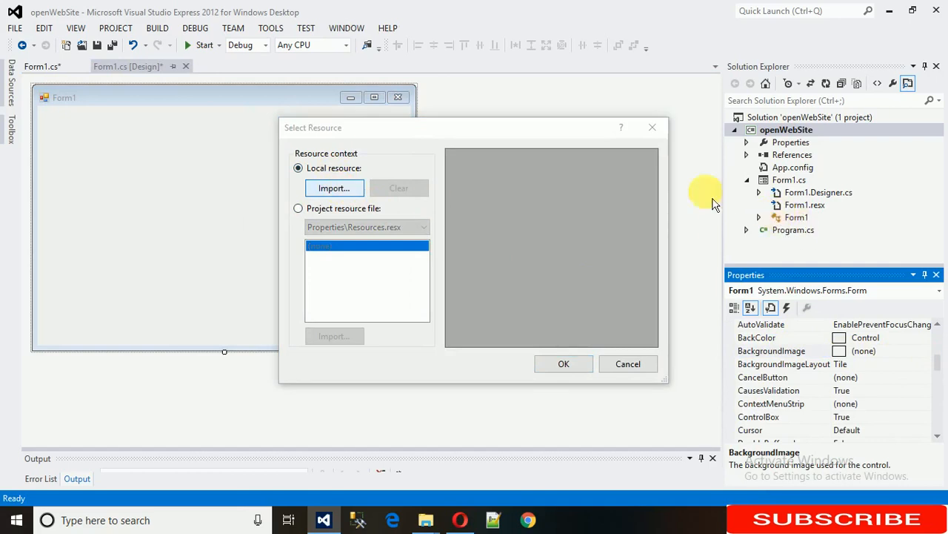
left_click(335, 187)
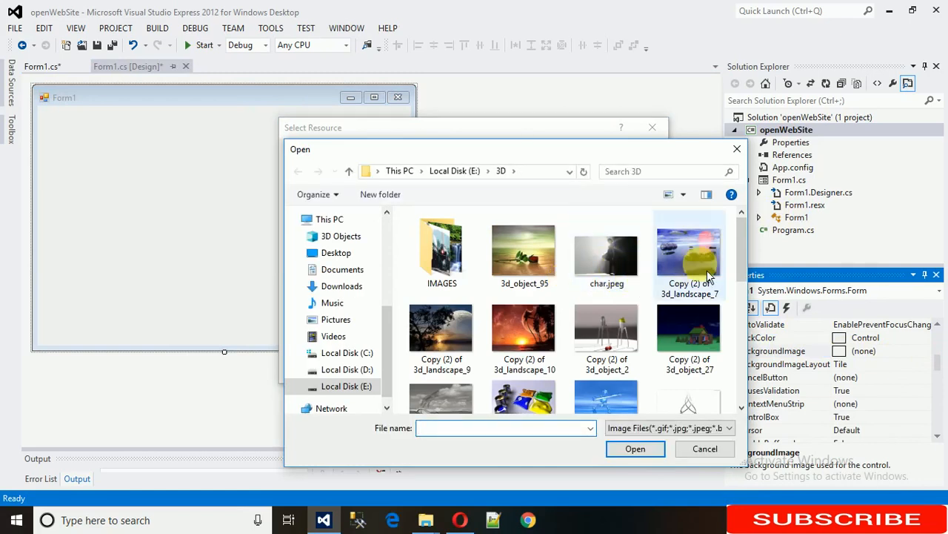
Import the landscape tree-silhouette picture and confirm it as the form's background image.
scroll("down", 3)
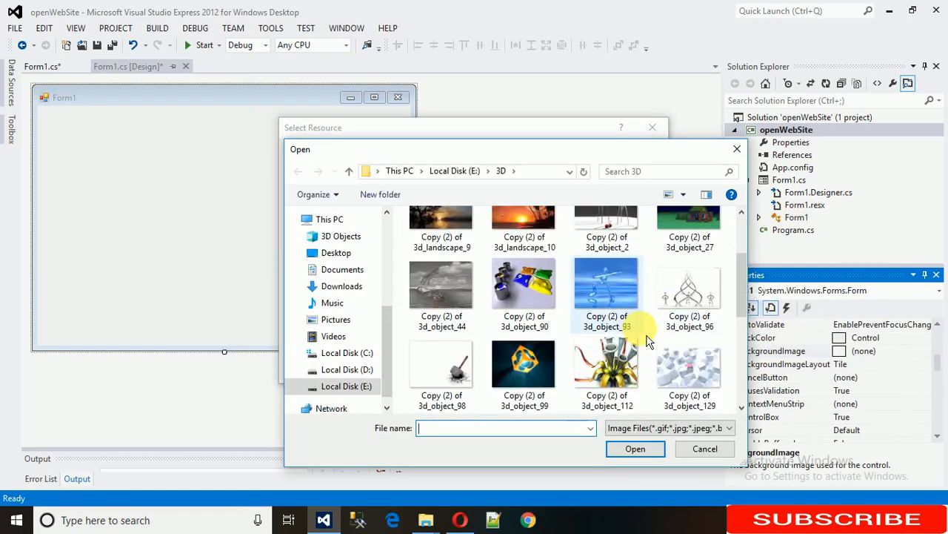
scroll("down", 3)
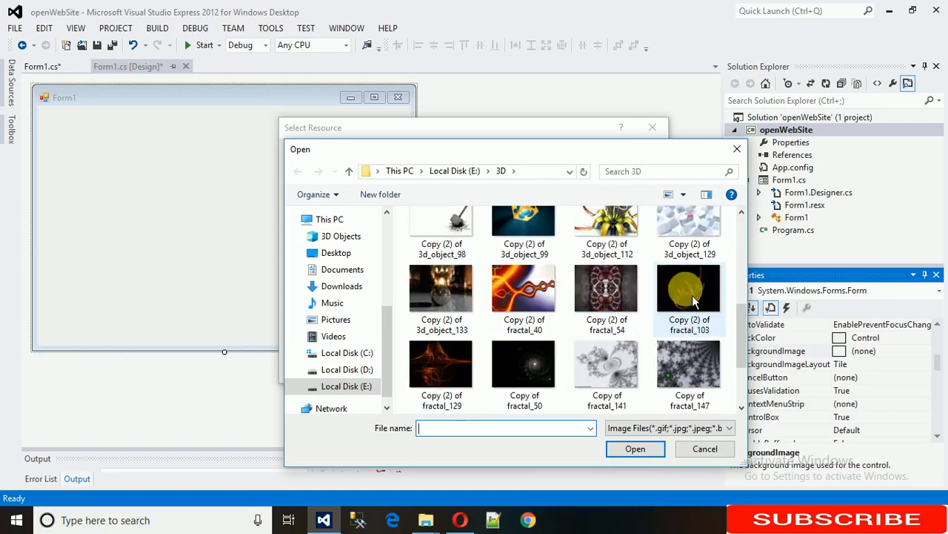
scroll("down", 3)
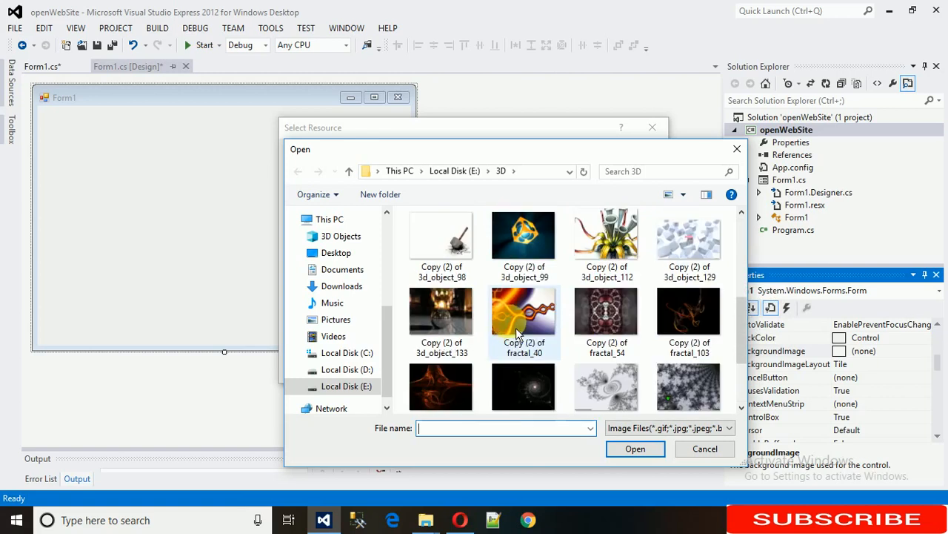
scroll("down", 3)
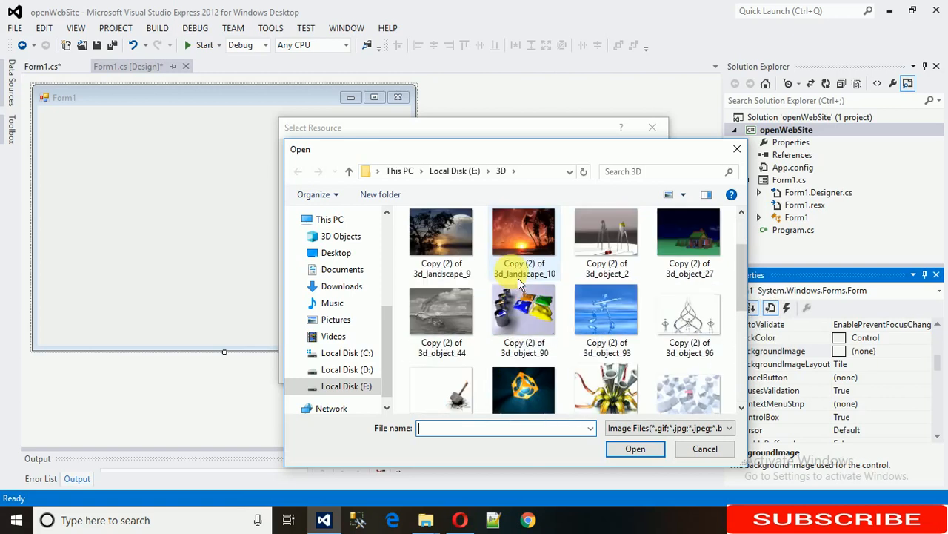
left_click(442, 234)
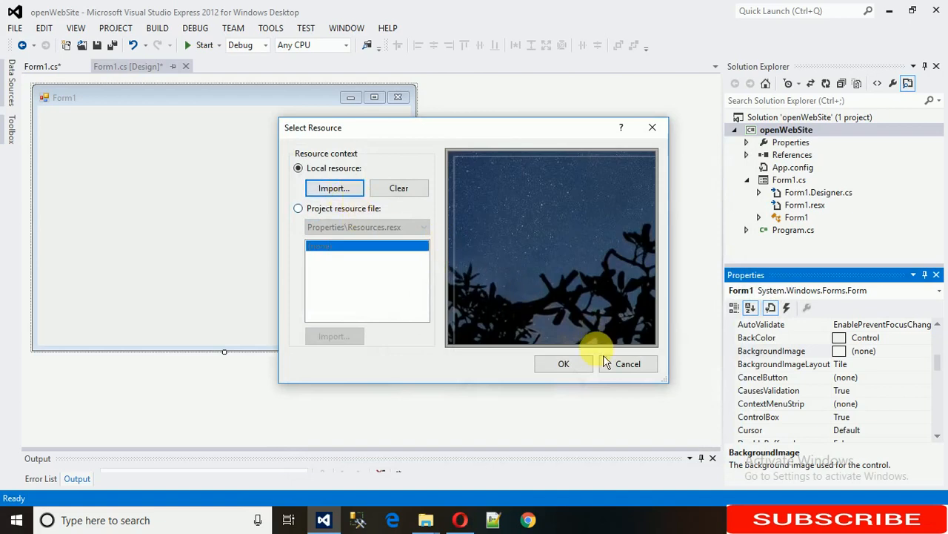
left_click(563, 363)
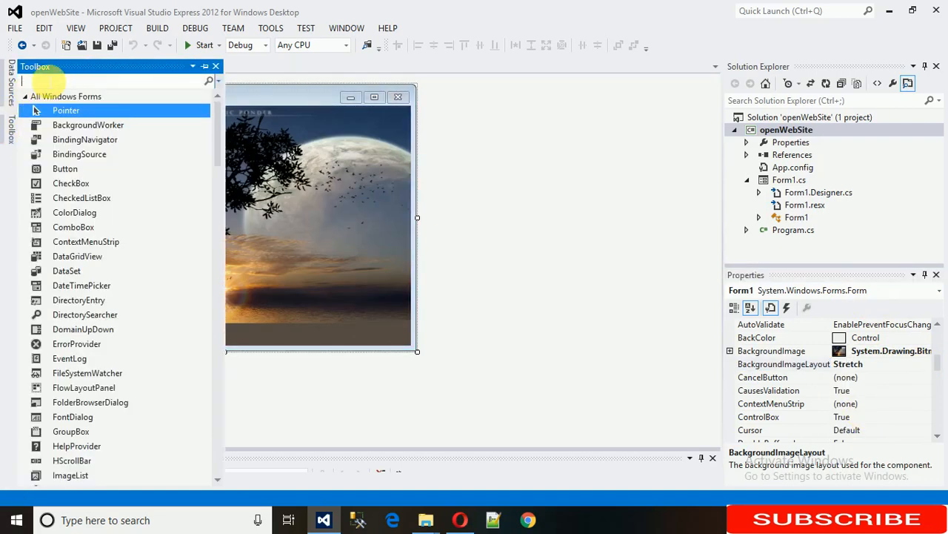
Add a Button from the Toolbox onto the form, enlarged to about 146 by 66.
type("bu")
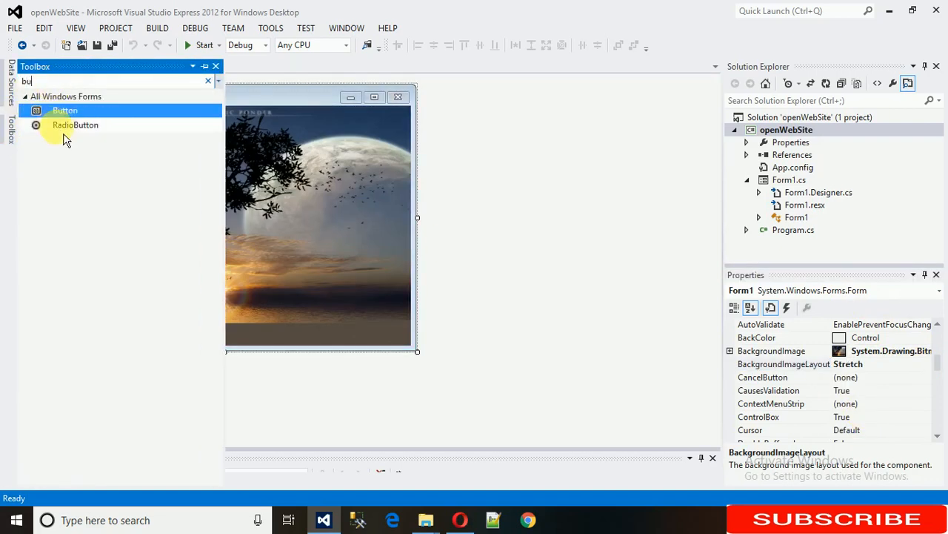
left_click_drag(65, 109, 311, 221)
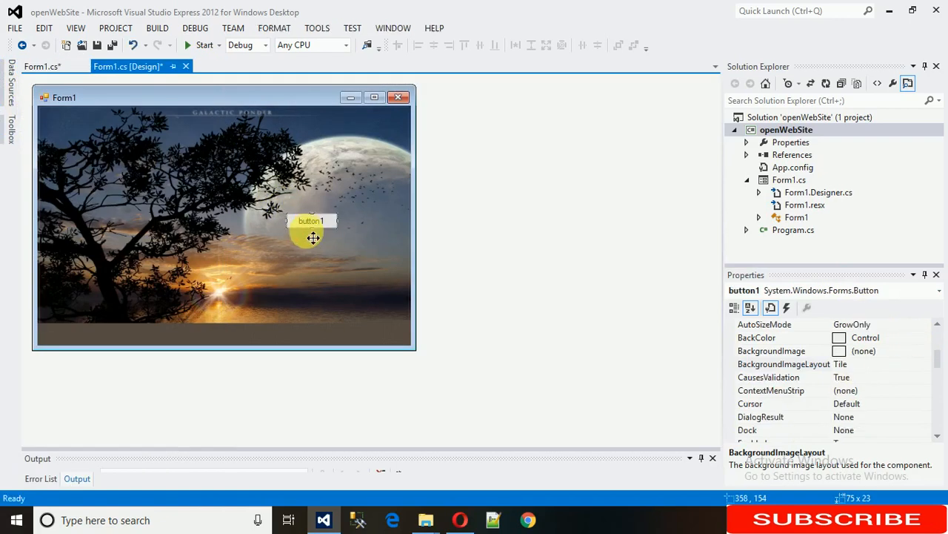
left_click_drag(312, 237, 323, 216)
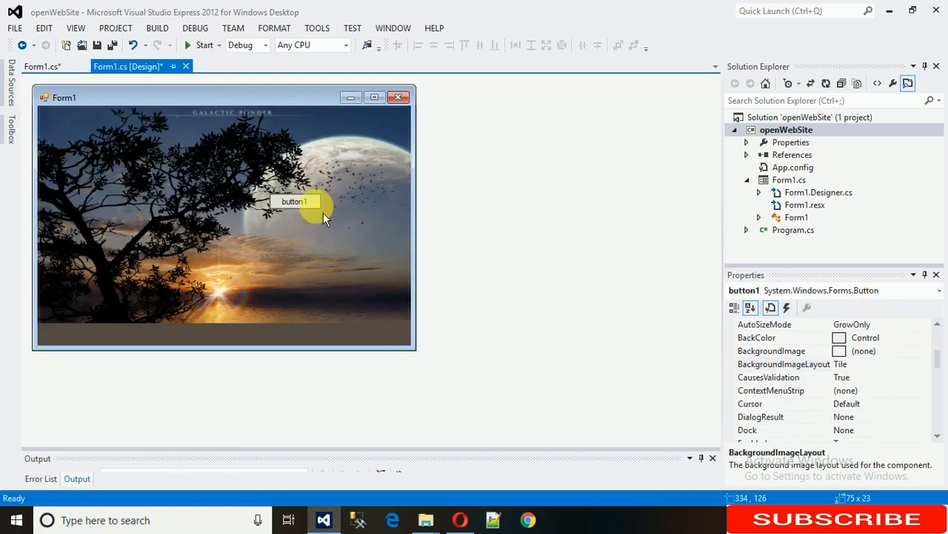
left_click_drag(320, 210, 363, 261)
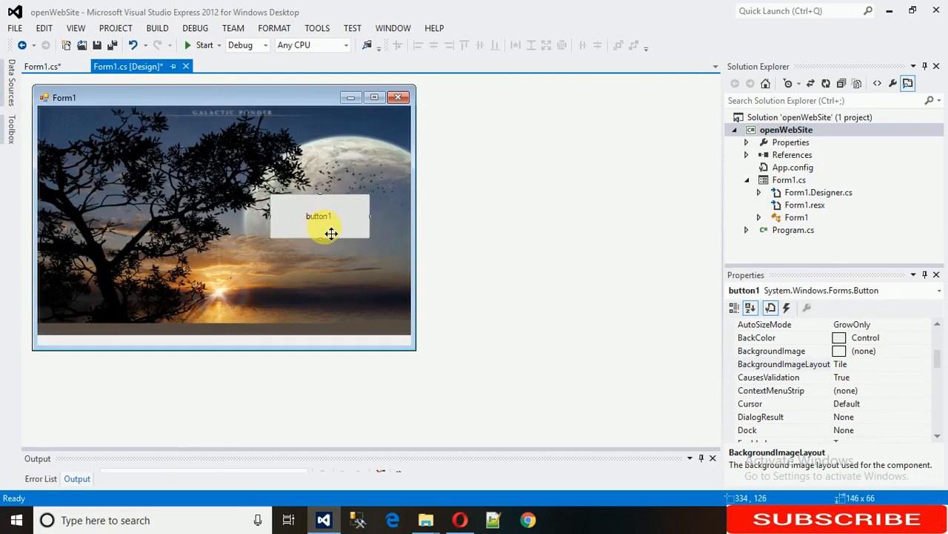
left_click_drag(320, 217, 331, 229)
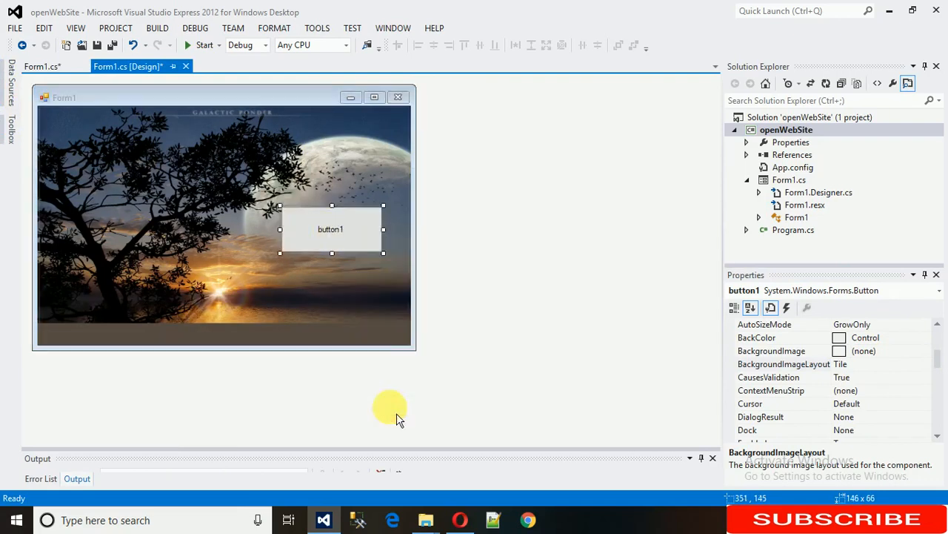
Set the button's Text property to About us.
scroll("down", 3)
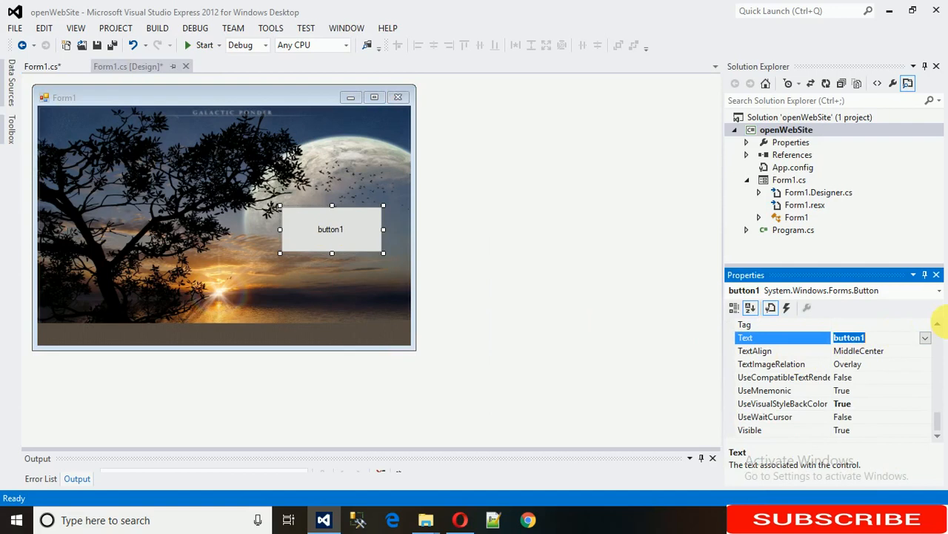
type("About us")
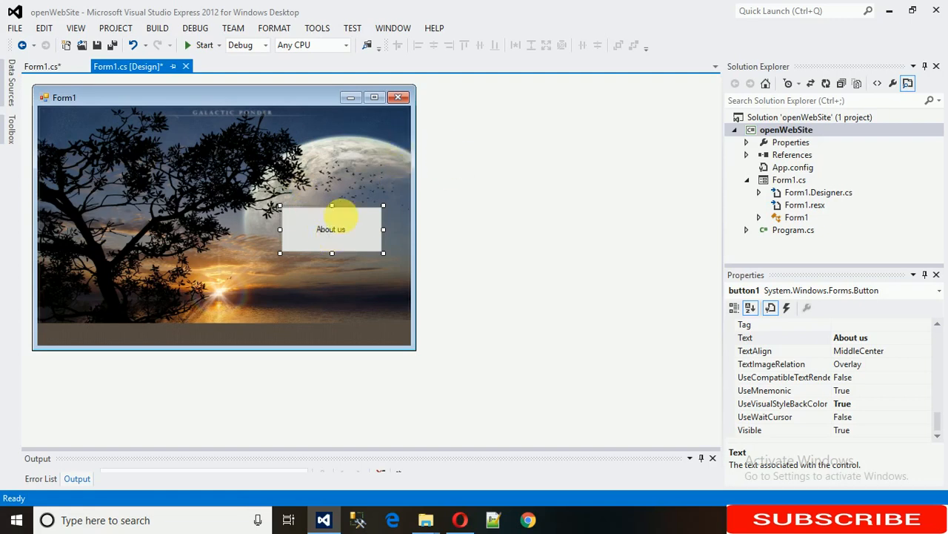
mouse_move(340, 234)
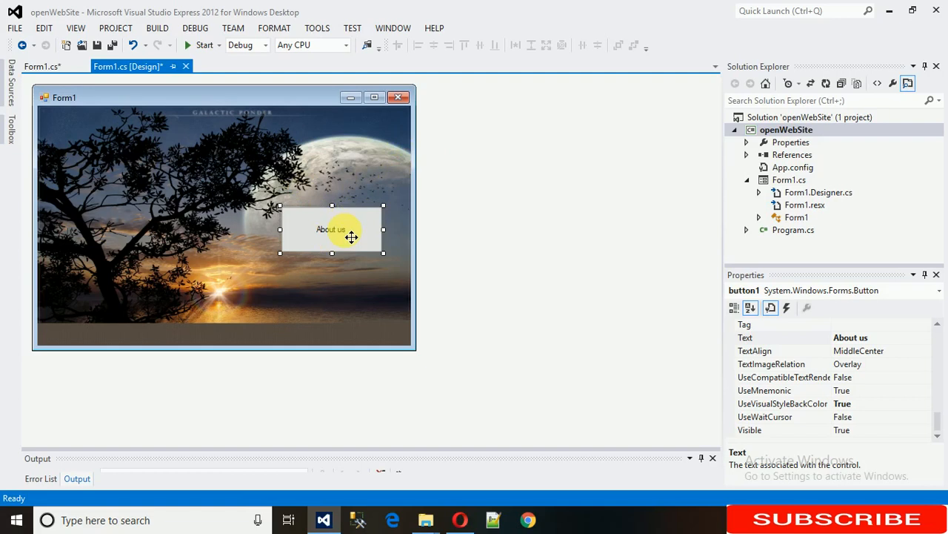
Generate the button1_Click_1 handler and check the button's event list.
double_click(332, 228)
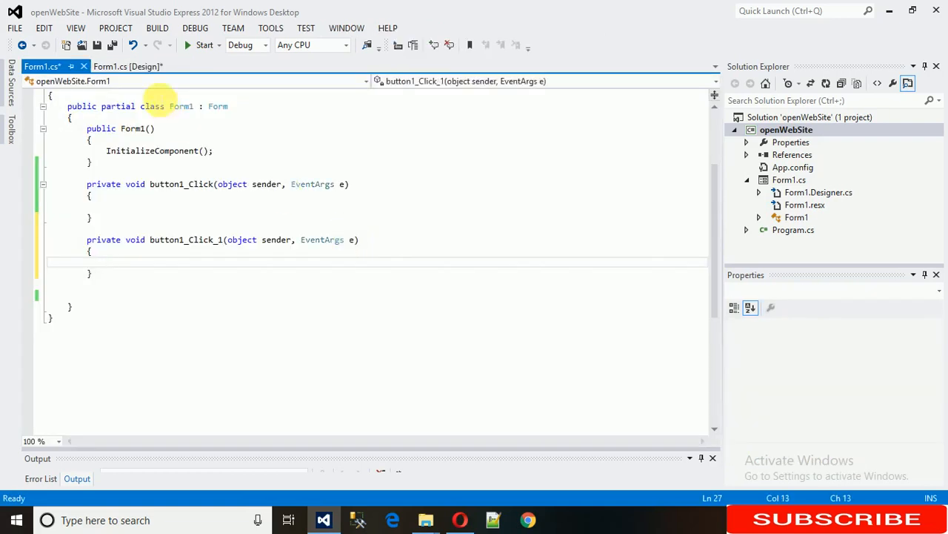
left_click(126, 66)
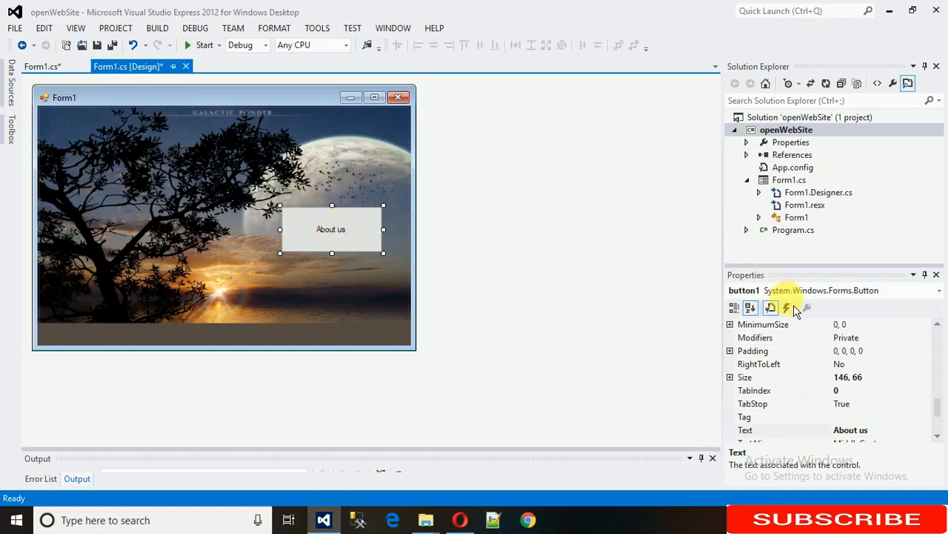
left_click(786, 307)
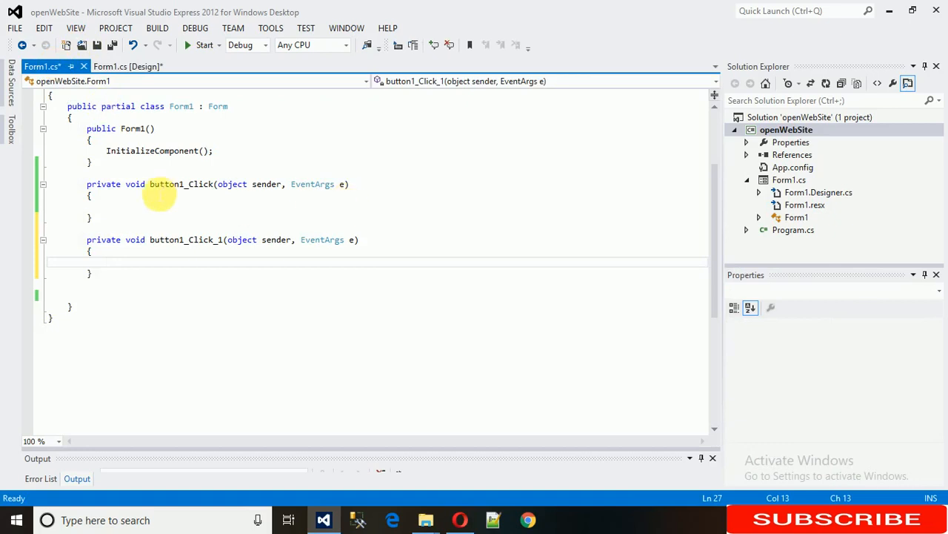
Delete the duplicate empty button1_Click handler and place the cursor inside button1_Click_1.
left_click_drag(160, 196, 86, 216)
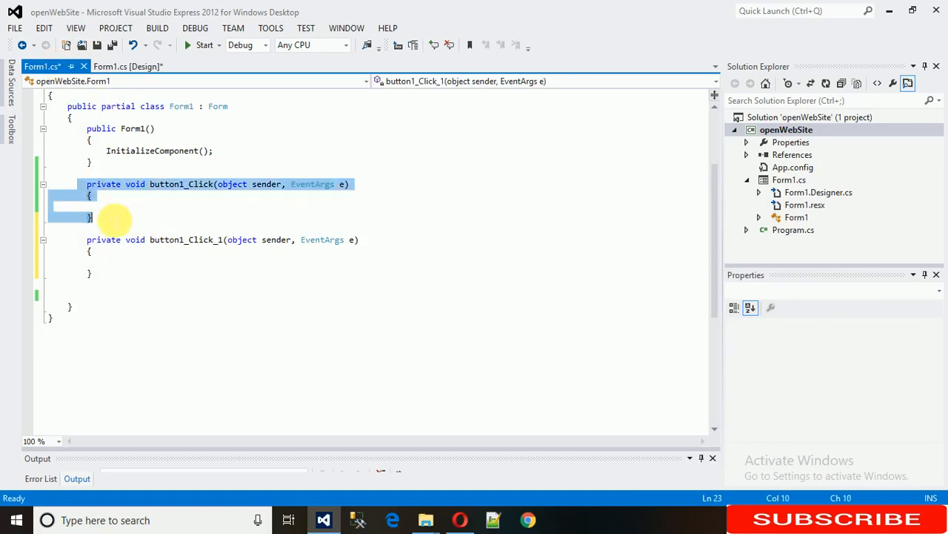
key("Delete")
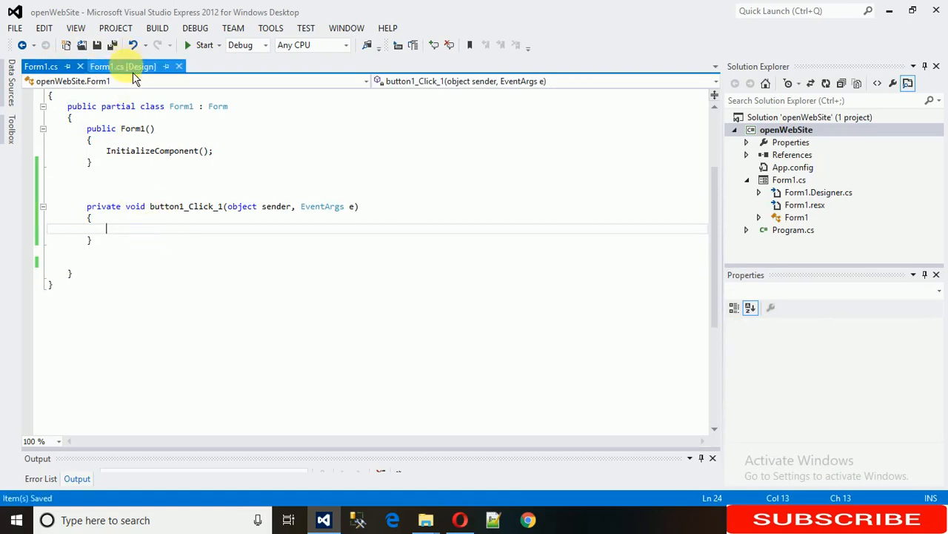
left_click(42, 65)
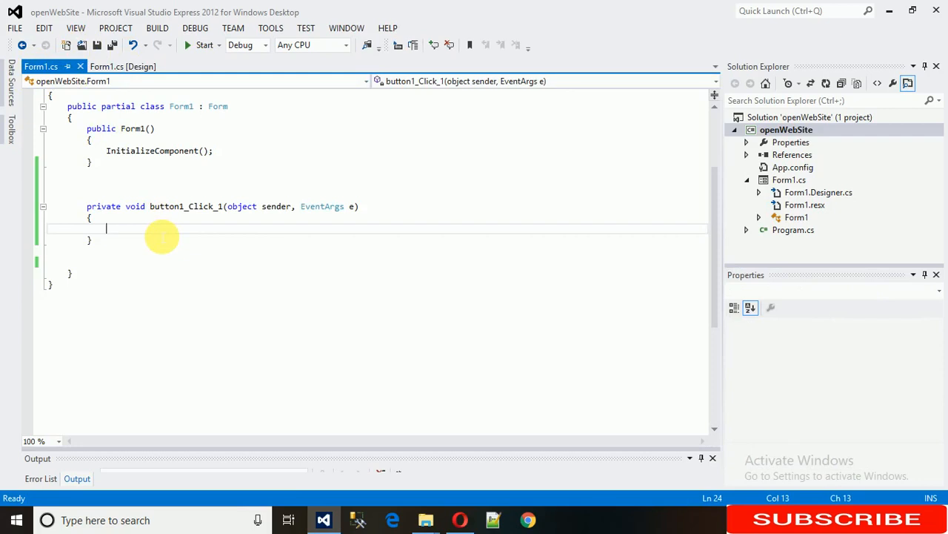
Write System.Diagnostics.Process.Start() inside the button1_Click_1 handler.
type("s")
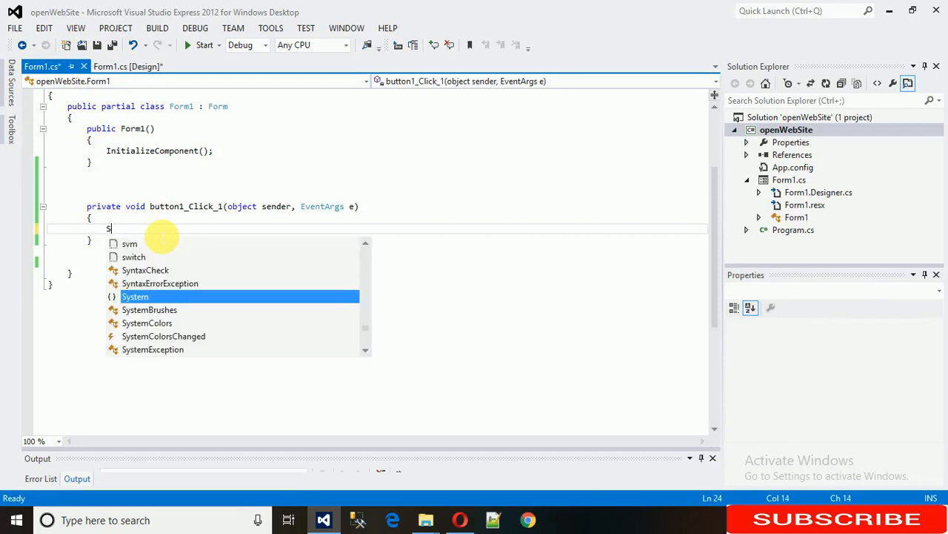
type("System.")
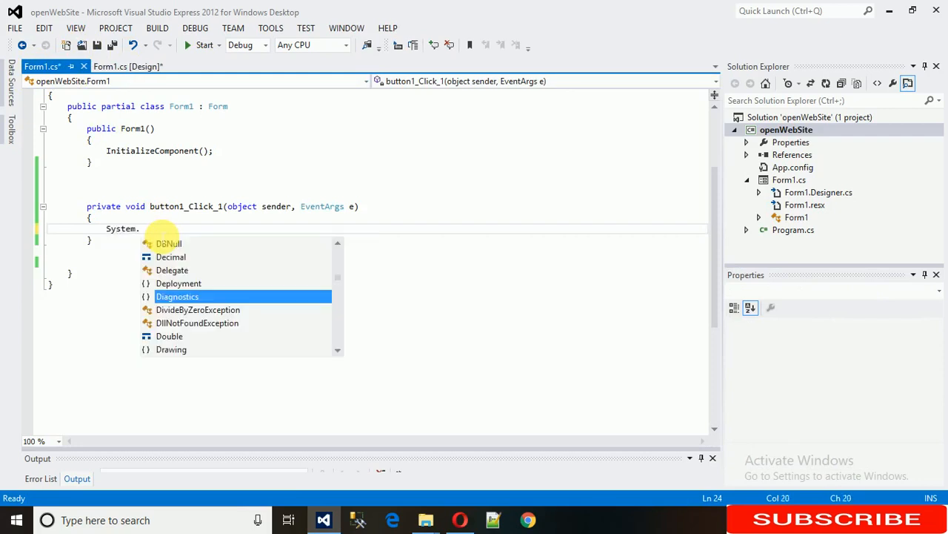
type("Diagnostics")
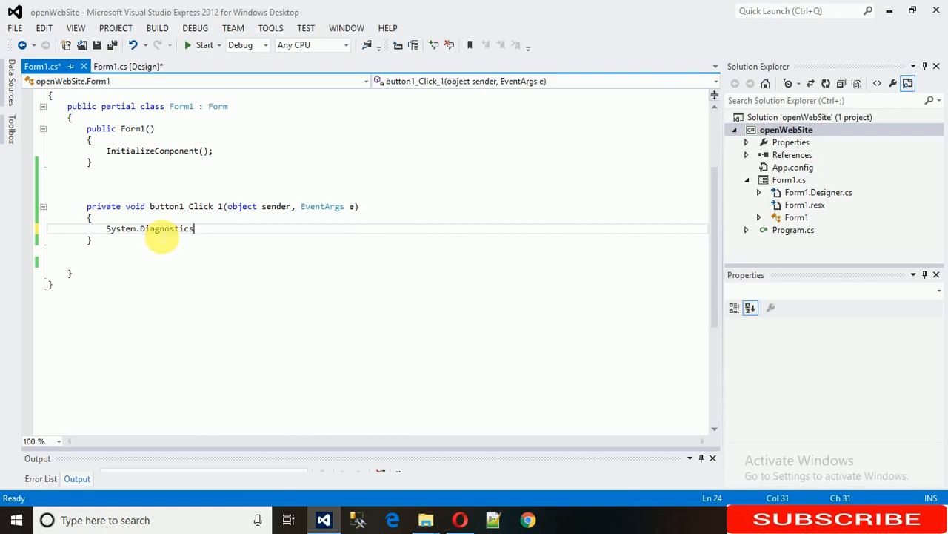
type(".")
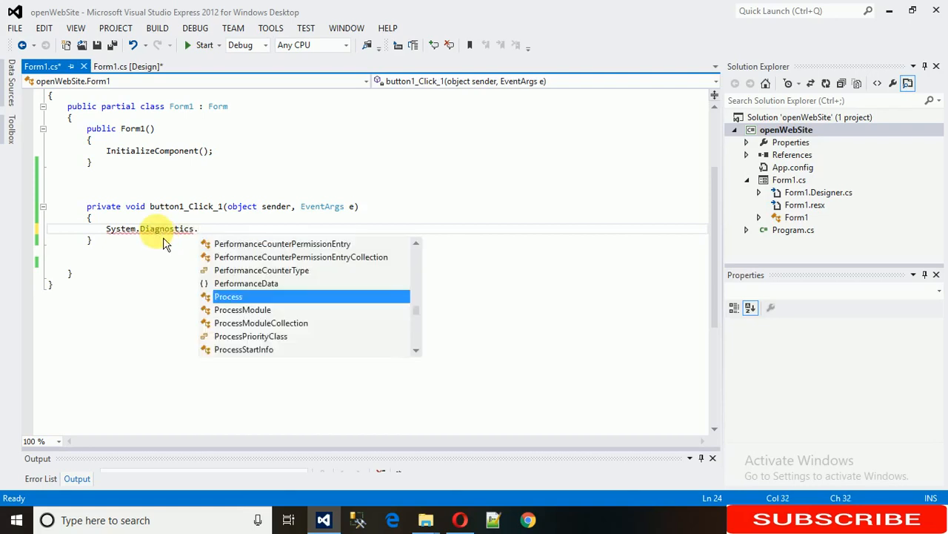
type("Process.Start")
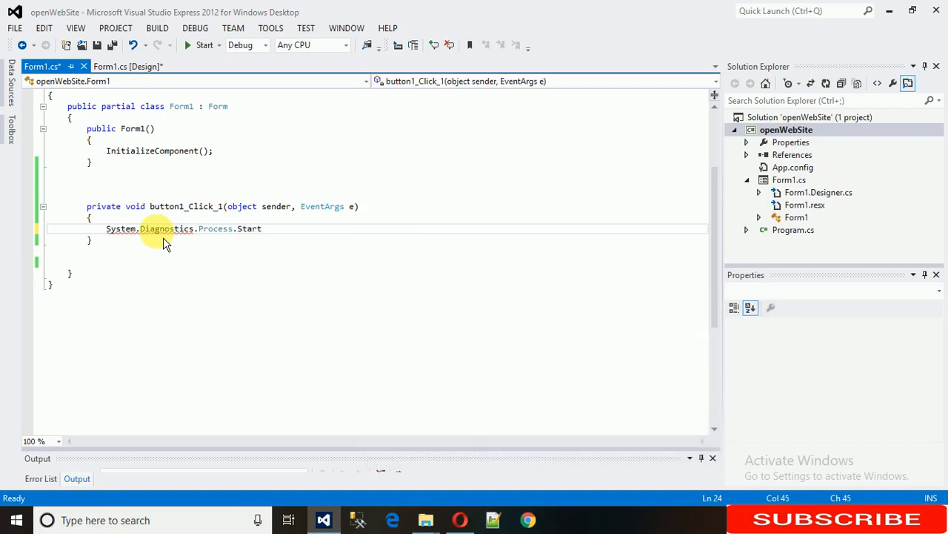
type("()")
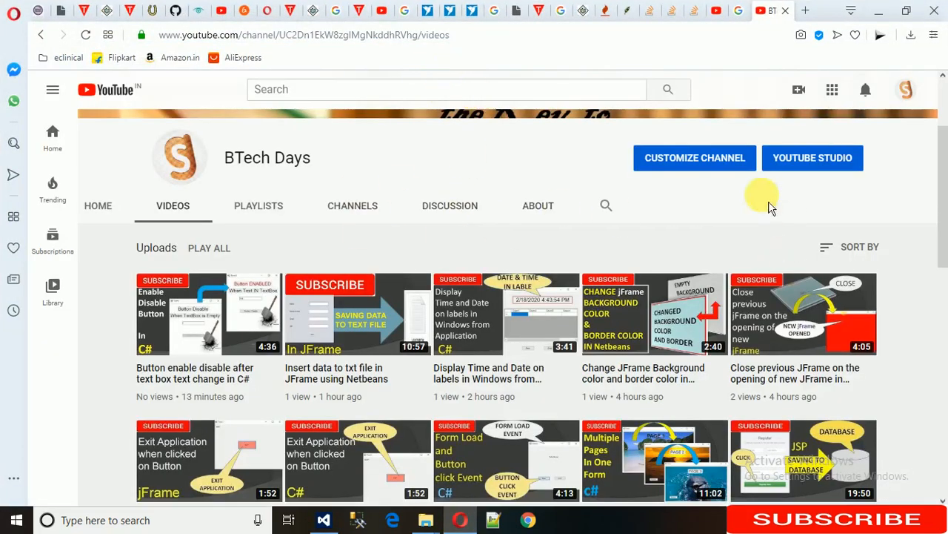
mouse_move(486, 43)
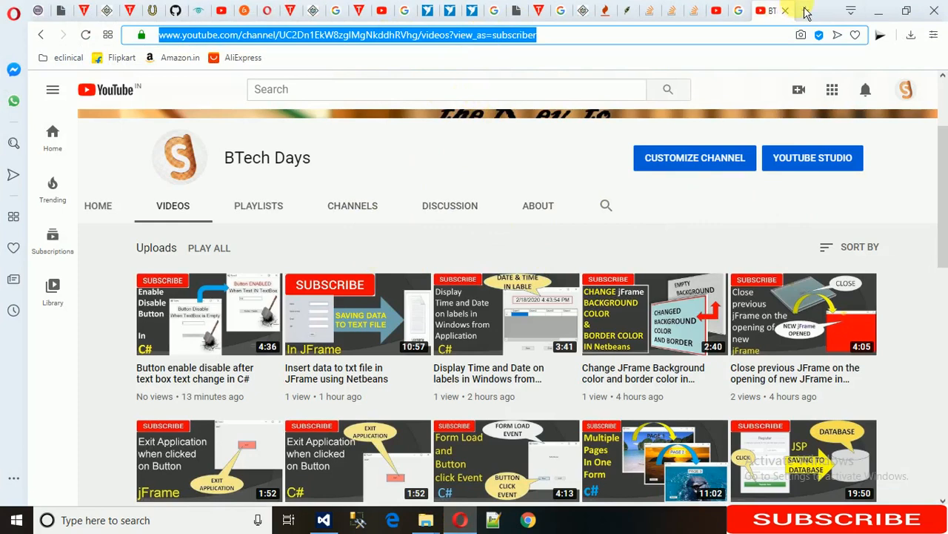
mouse_move(881, 15)
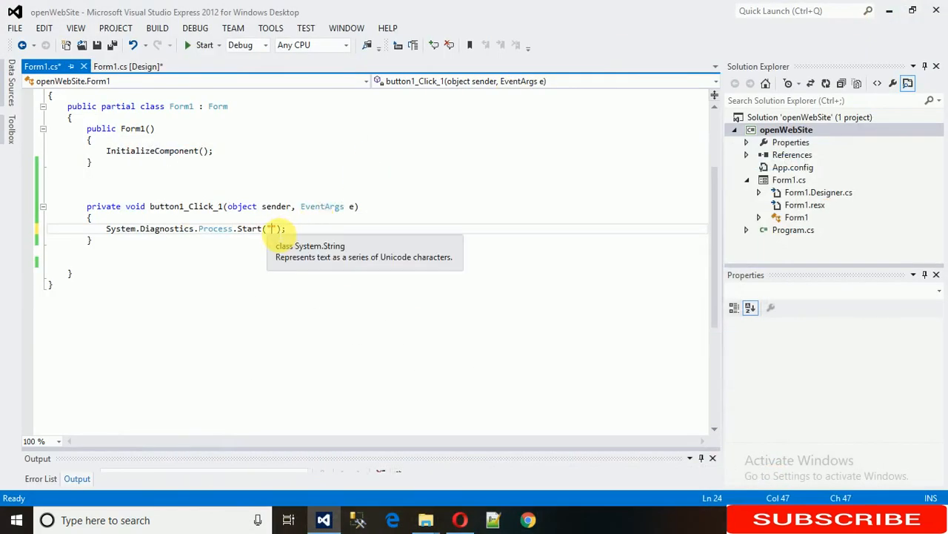
Pass the YouTube channel videos URL to Process.Start, then return to the form layout with the button selected.
type("https://www.youtube.com/channel/UC2Dn1EkW8zg1MgNkddhRVhg/videos?view_as=subscriber")
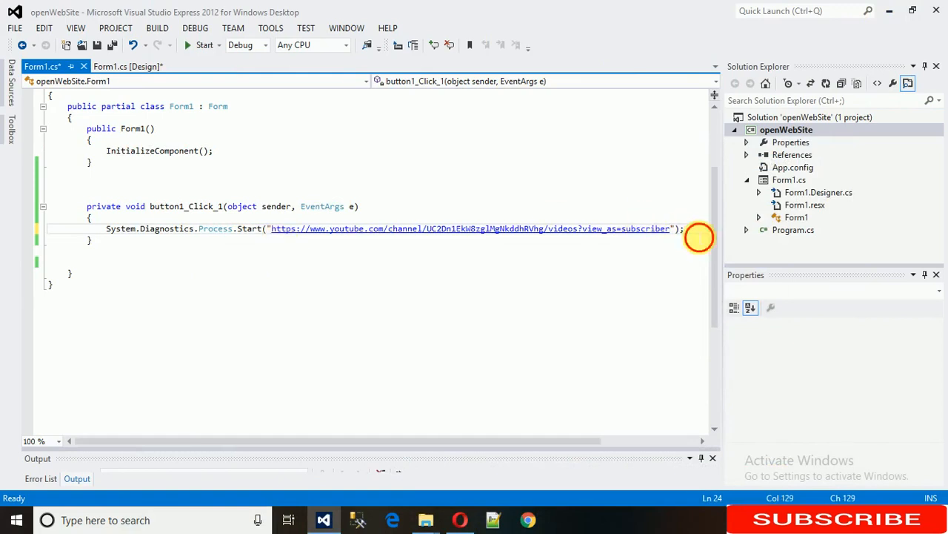
left_click(126, 66)
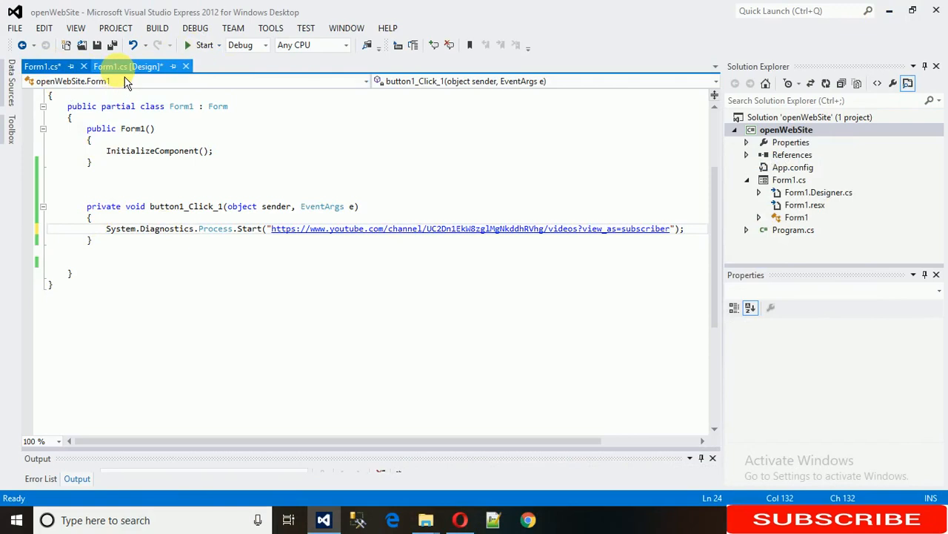
left_click(128, 65)
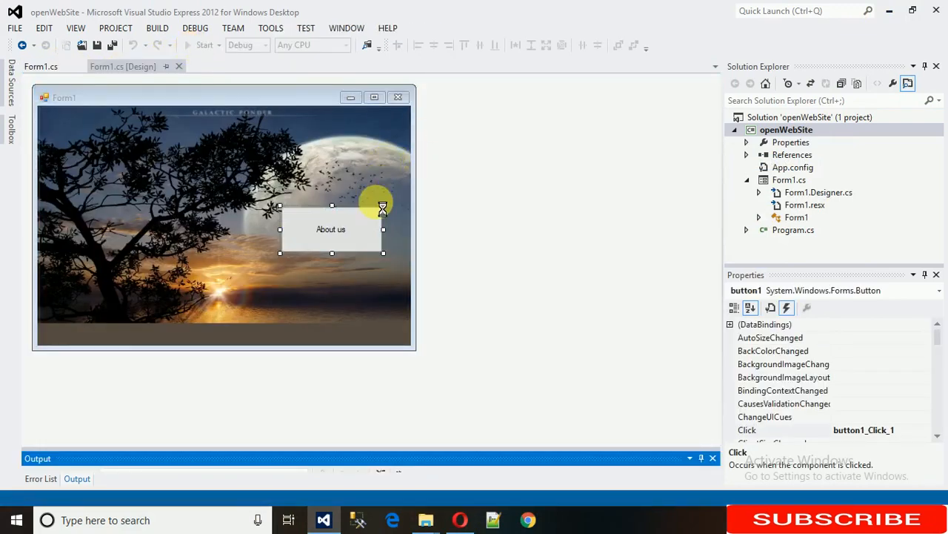
left_click(204, 45)
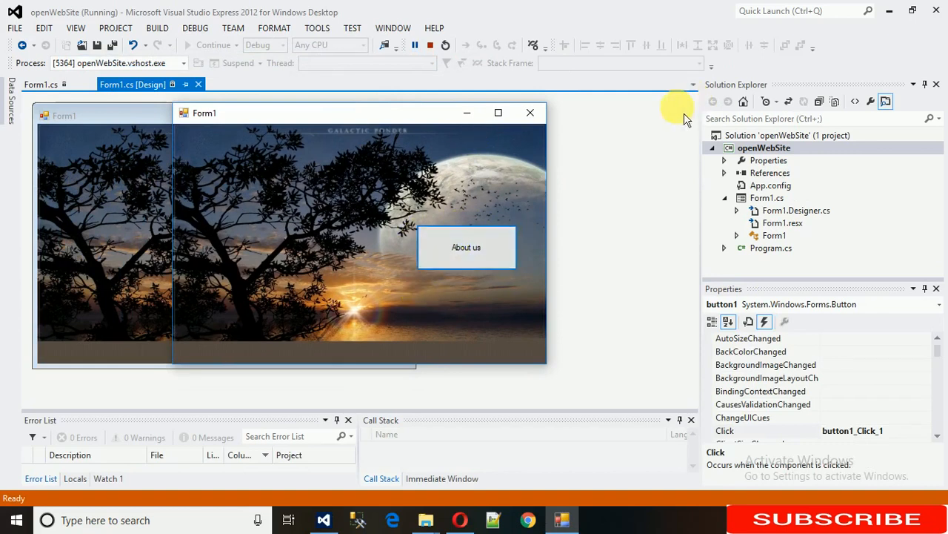
mouse_move(730, 45)
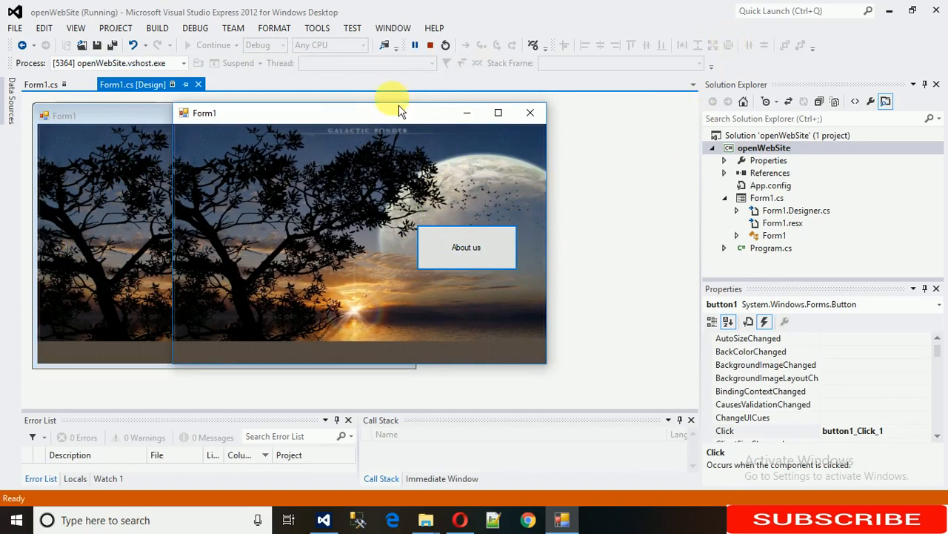
mouse_move(447, 231)
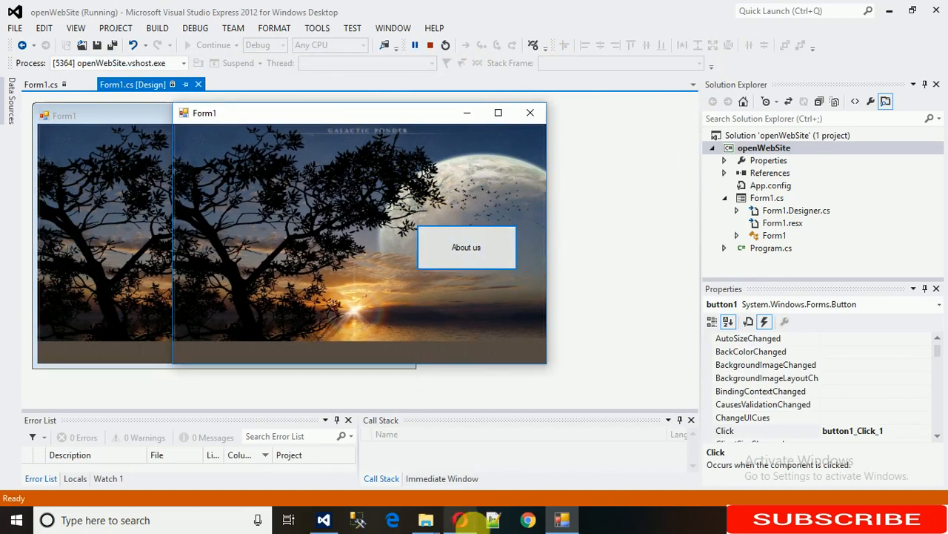
Run the form and hit its About us button to launch the browser.
left_click(466, 246)
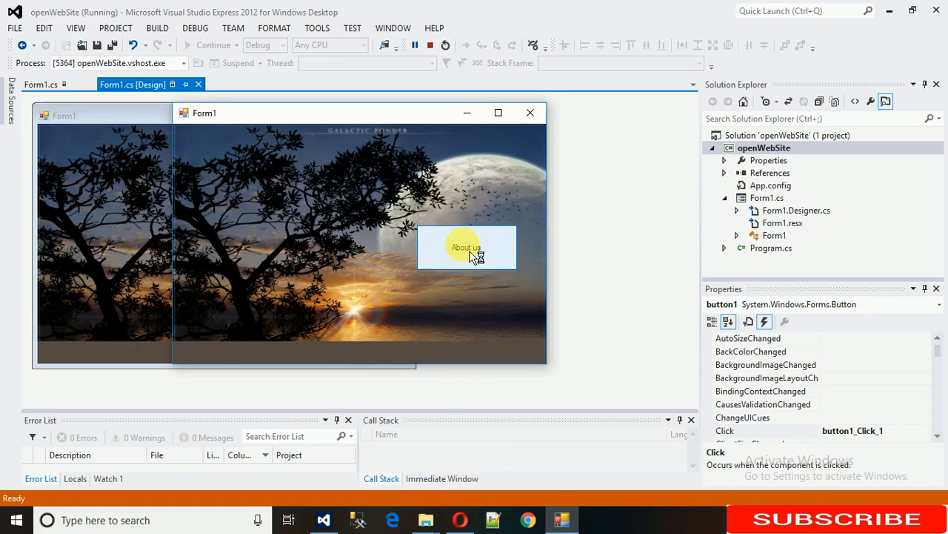
left_click(465, 246)
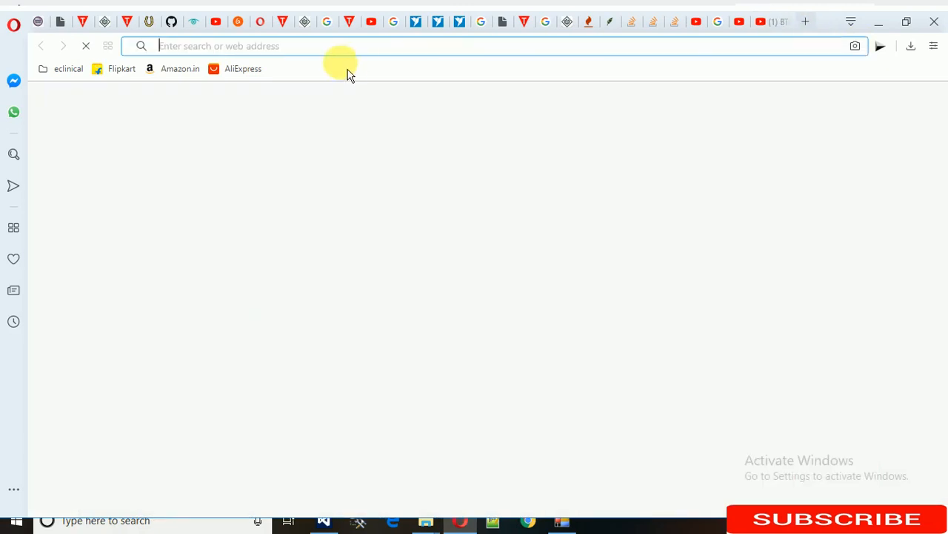
type("youtube.com")
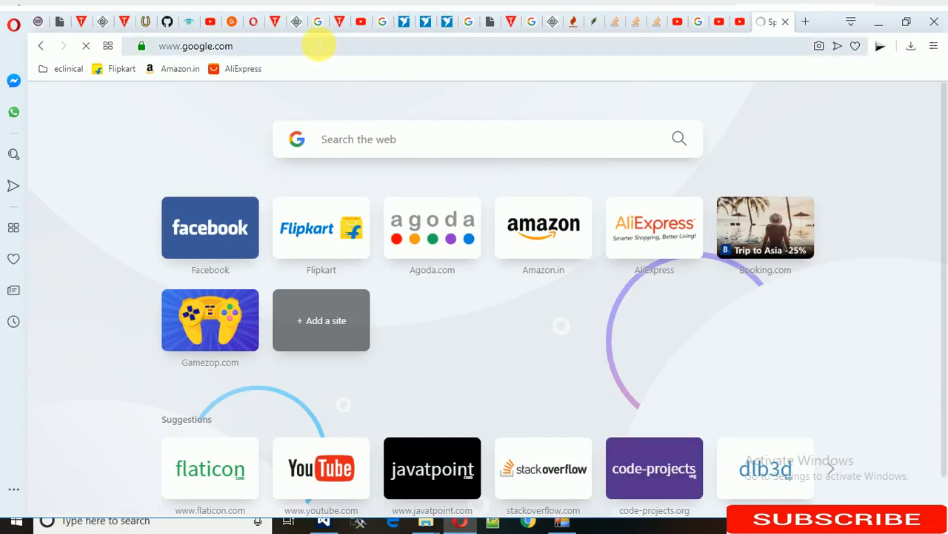
left_click(196, 46)
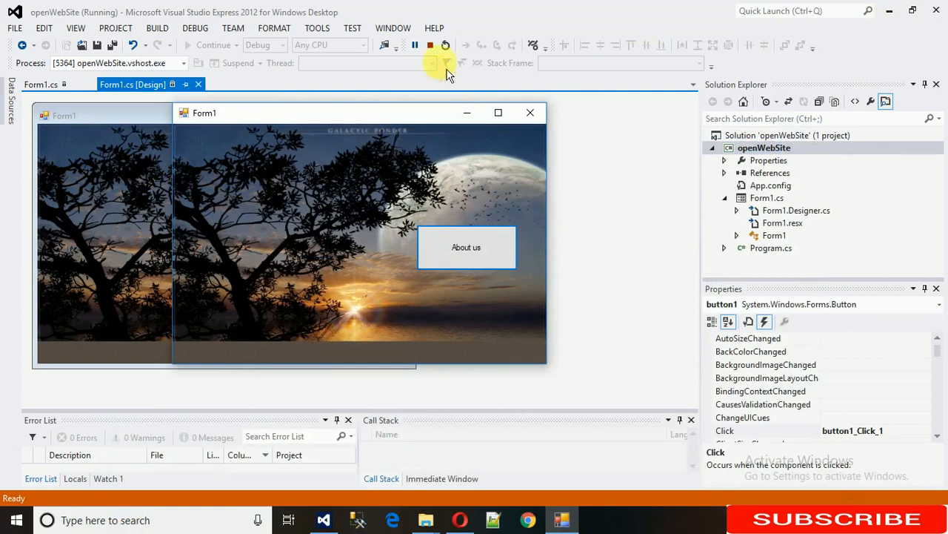
left_click(430, 45)
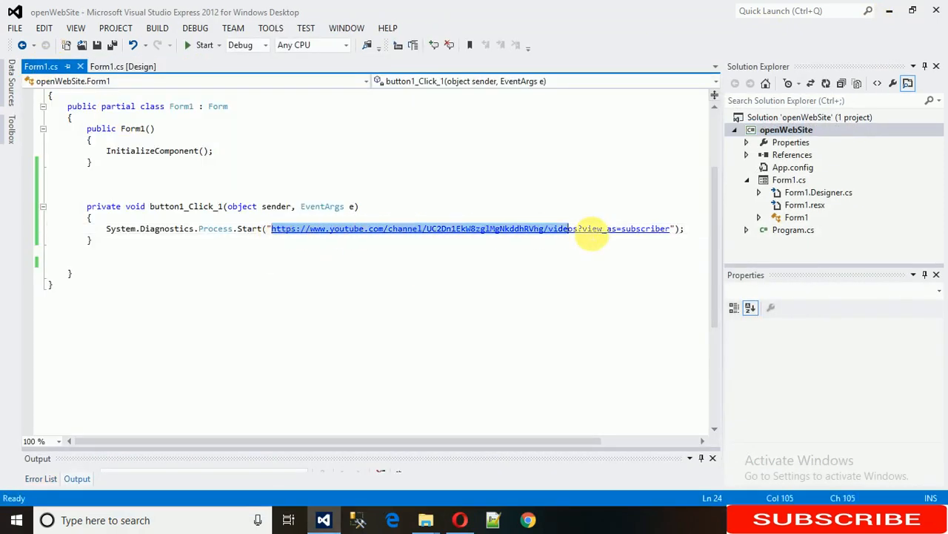
type("https://www.google.com\");")
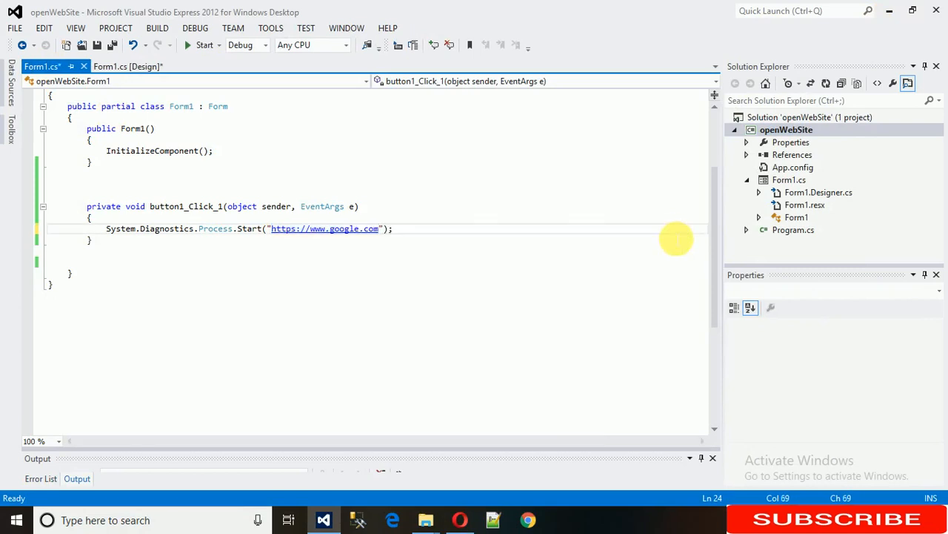
Run the app so Google opens in the browser, stop it, and select the Google URL string in code.
left_click(204, 45)
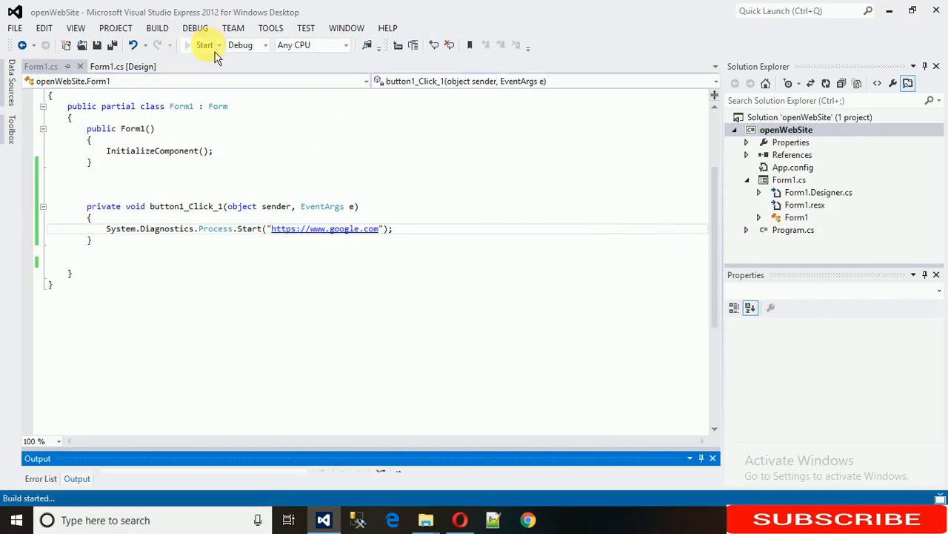
left_click(205, 44)
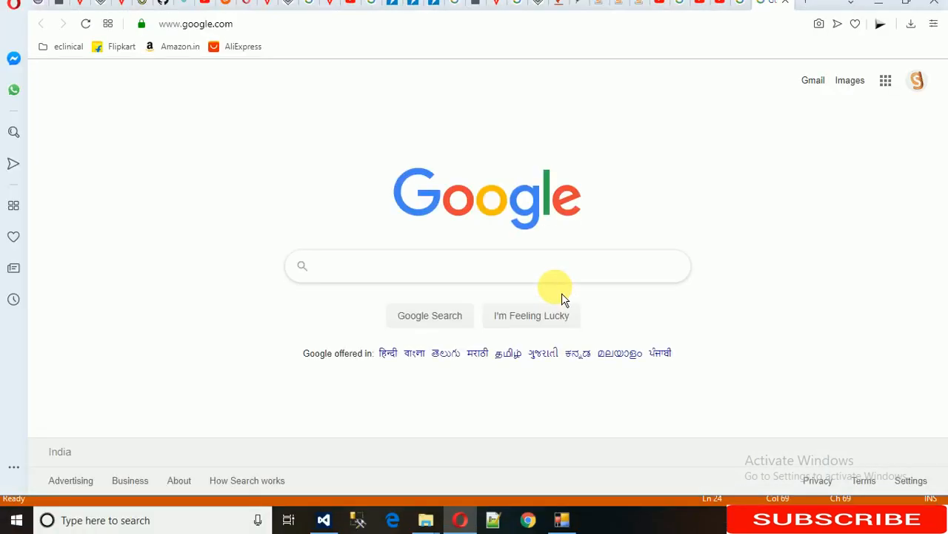
mouse_move(289, 180)
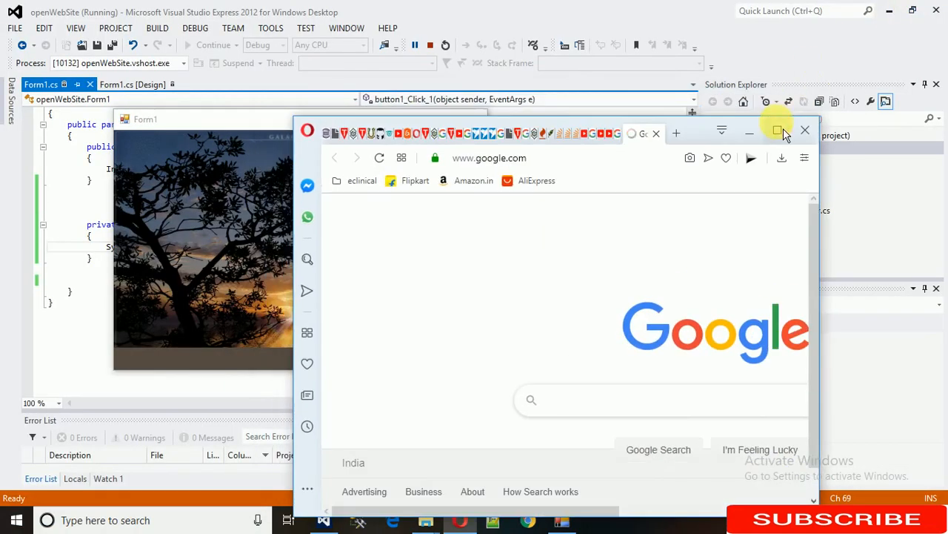
left_click(776, 130)
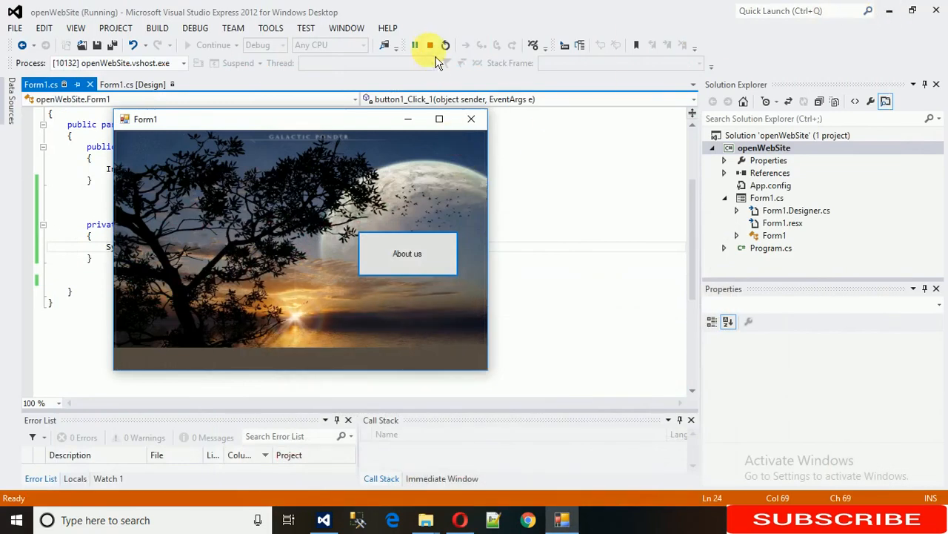
left_click(430, 45)
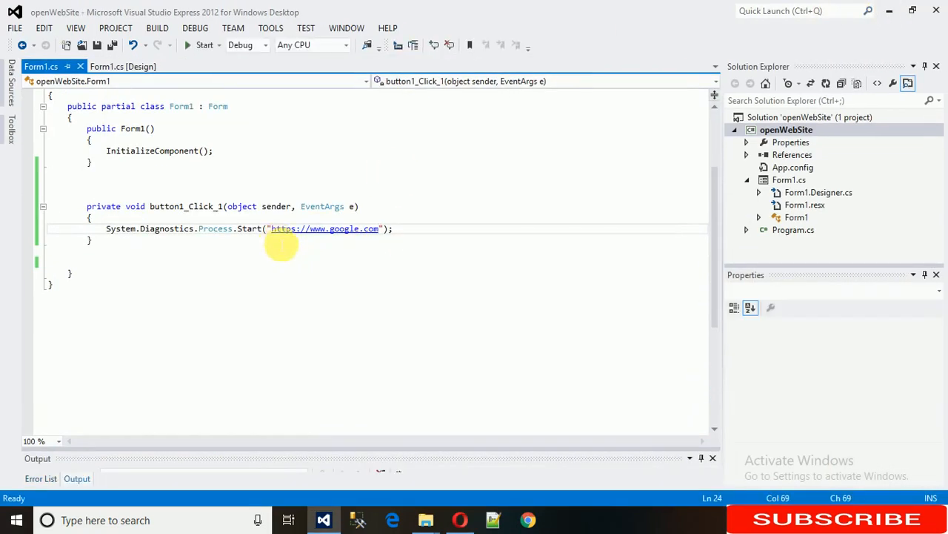
double_click(323, 228)
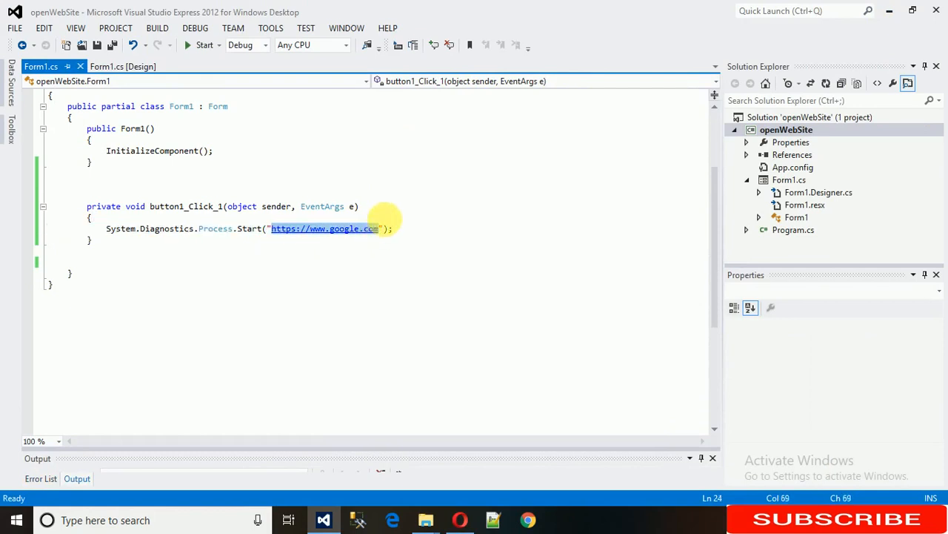
Relabel the form's button Search in the designer.
left_click(122, 66)
type("S")
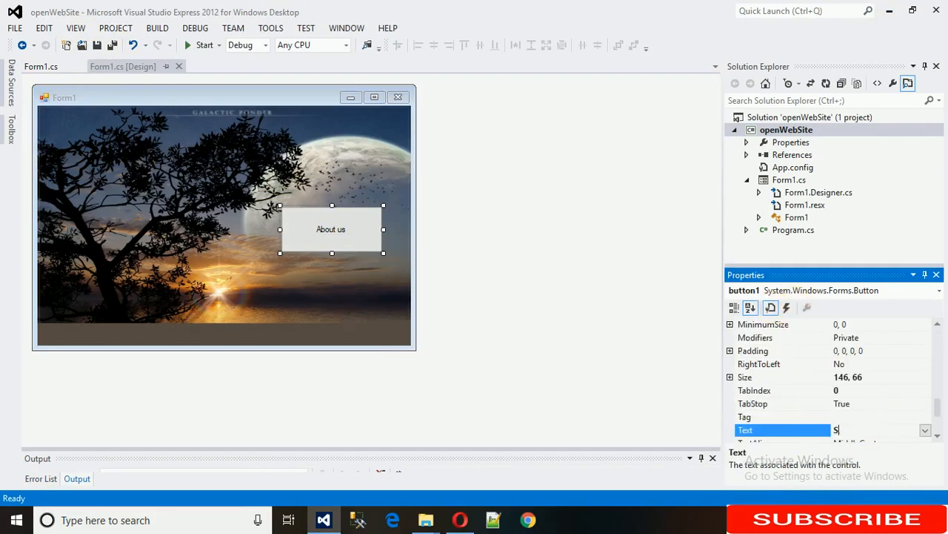
type("earch")
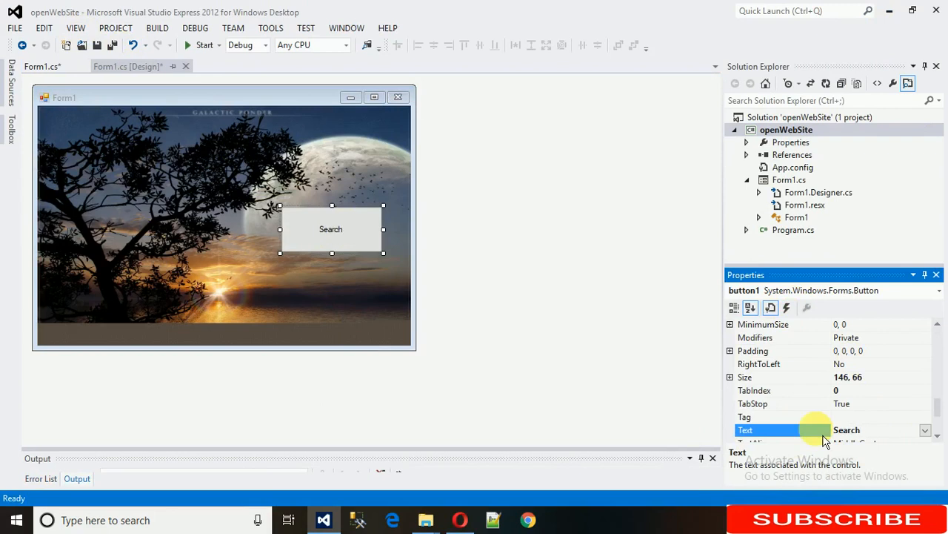
Add a TextBox from the Toolbox above the Search button.
left_click(11, 112)
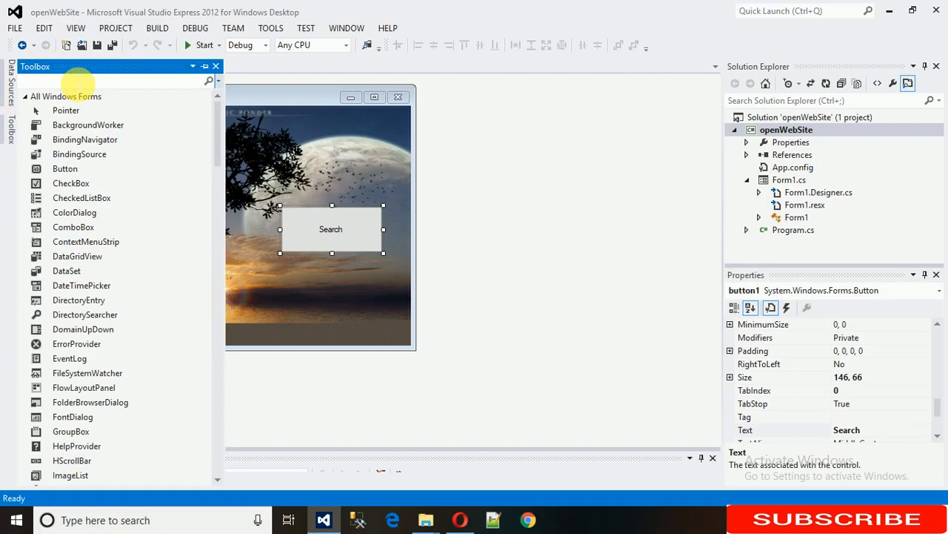
type("te")
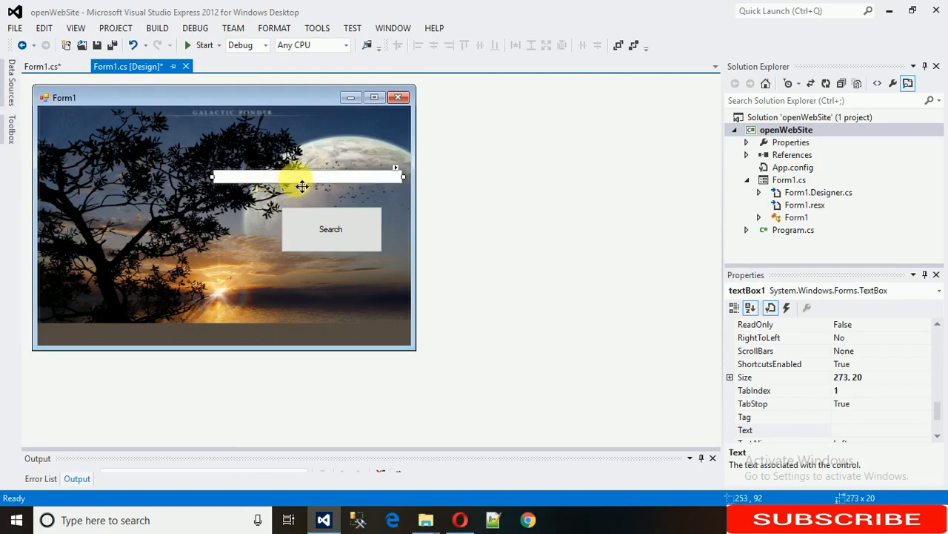
mouse_move(278, 186)
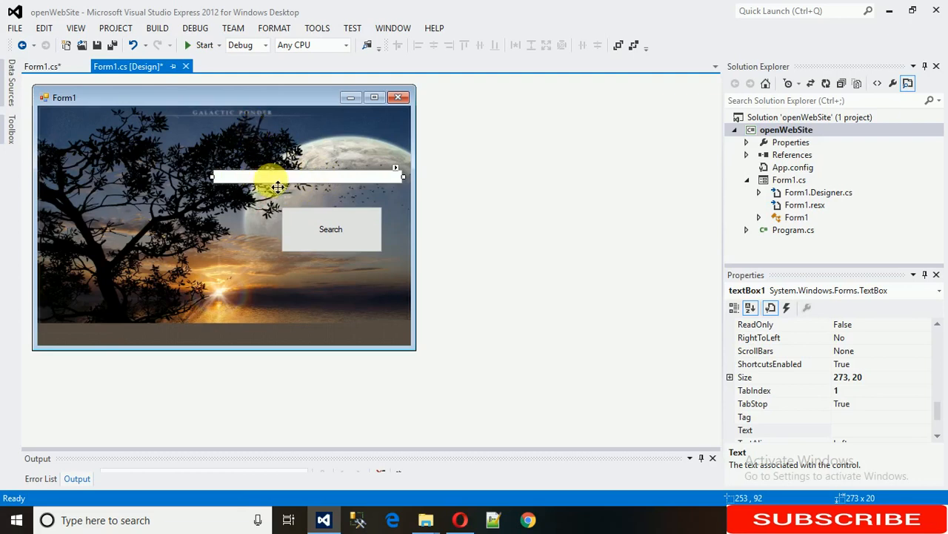
left_click(42, 65)
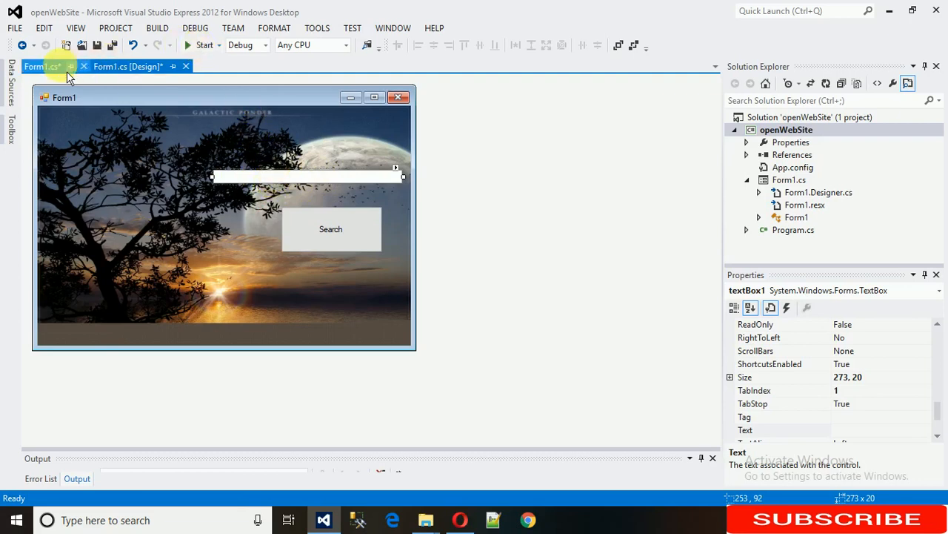
Replace the Google URL in Process.Start with textBox1.Text in the Search handler and build.
left_click(42, 65)
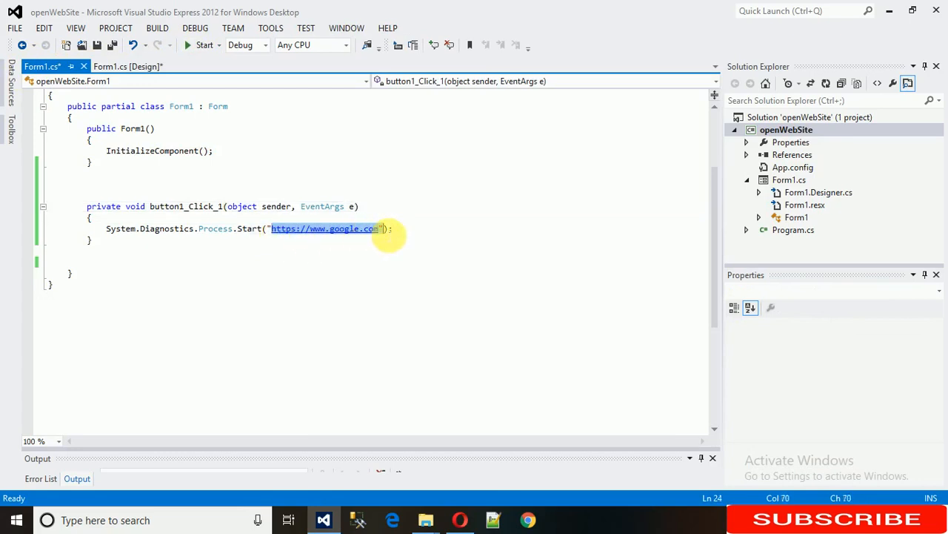
type("t")
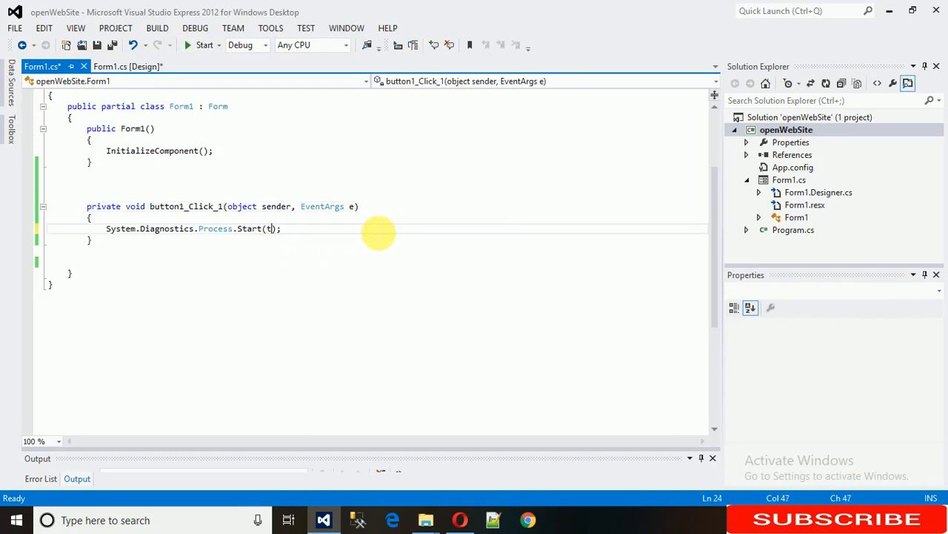
type("extBox1.Text(")
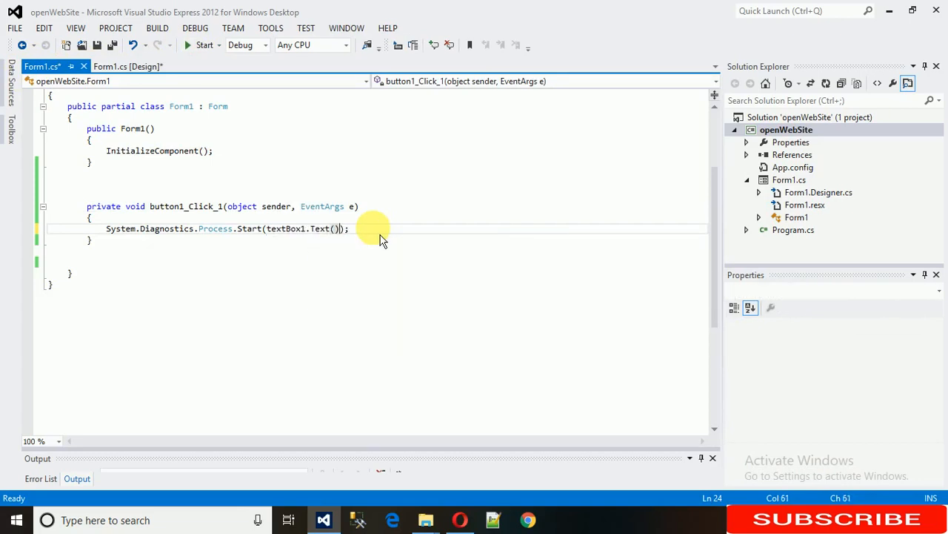
key("ctrl+s")
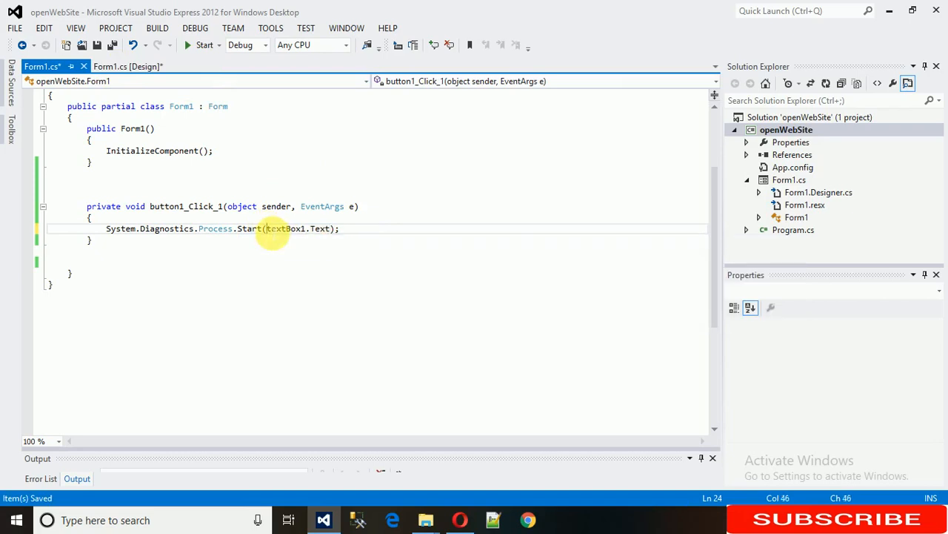
type("++")
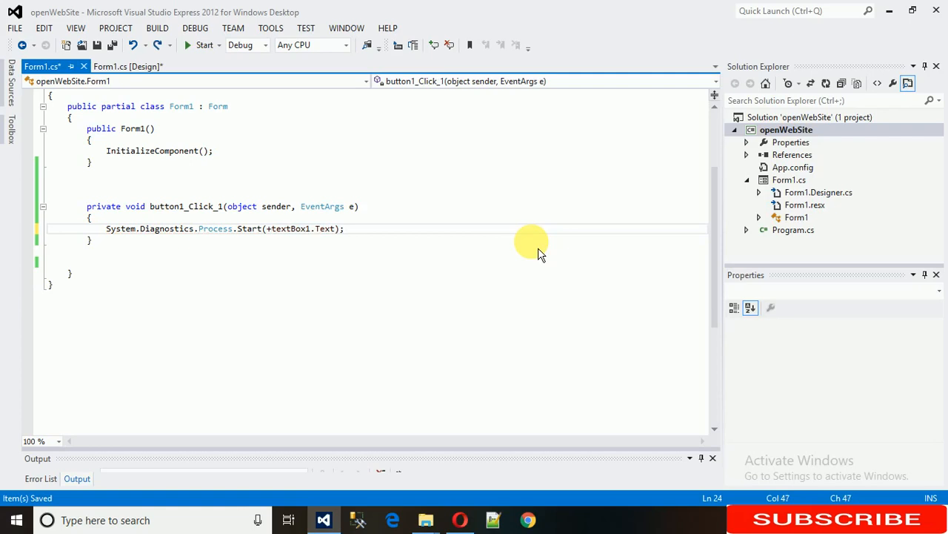
type("textBox1.Text()")
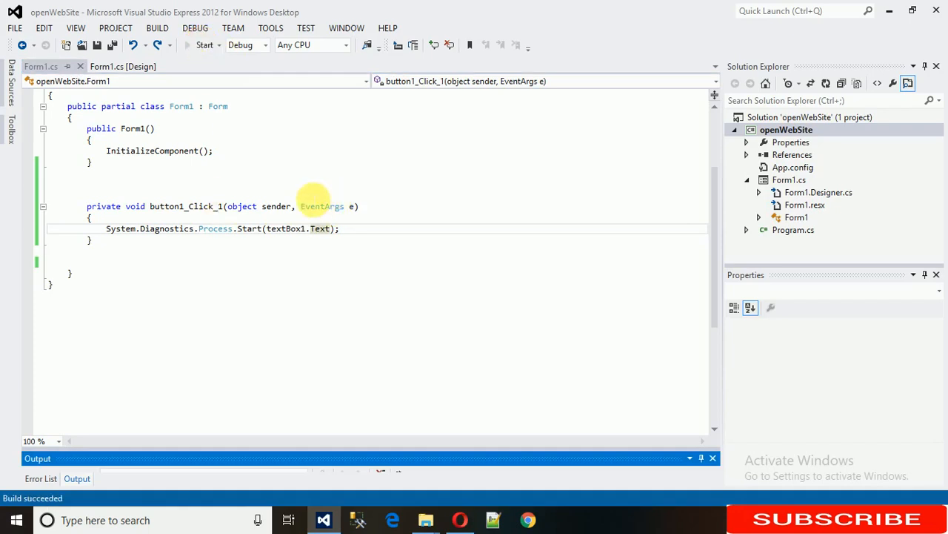
left_click(205, 44)
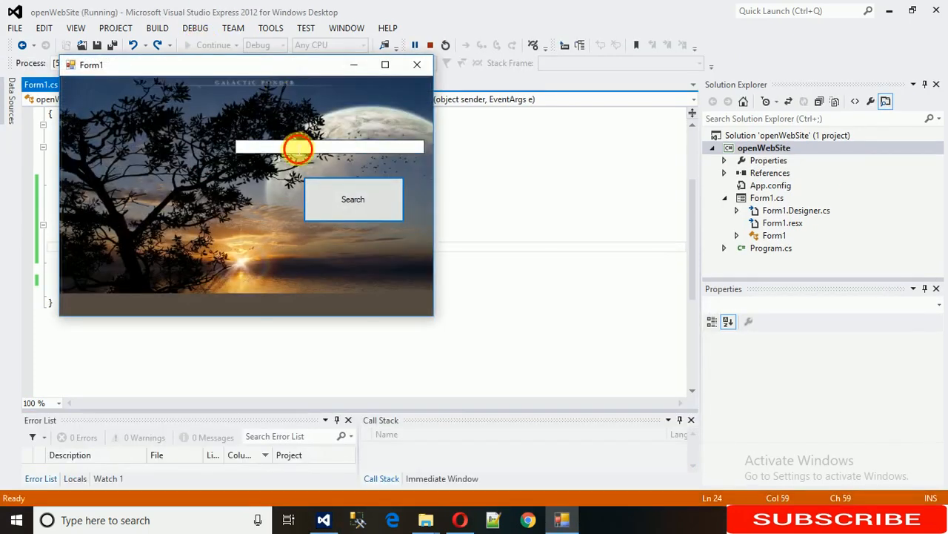
type("www")
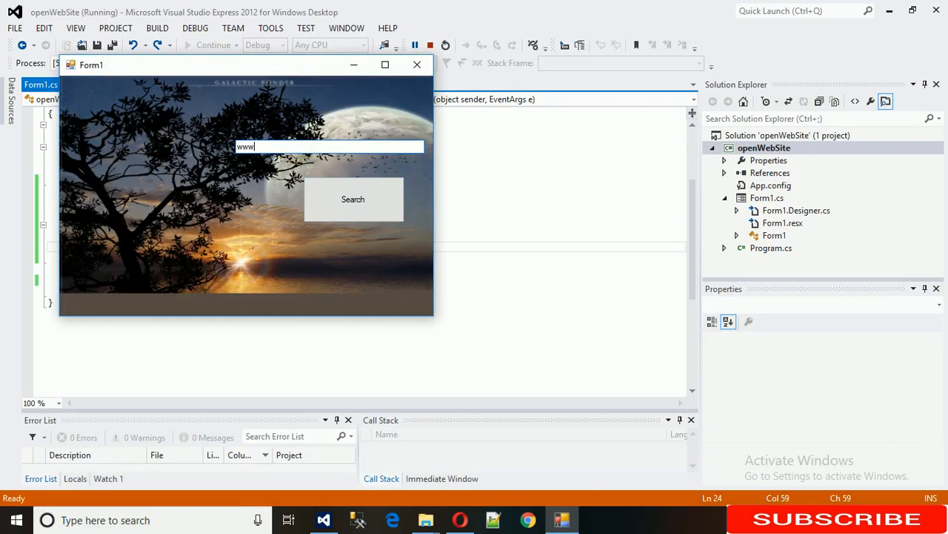
type(".google.com")
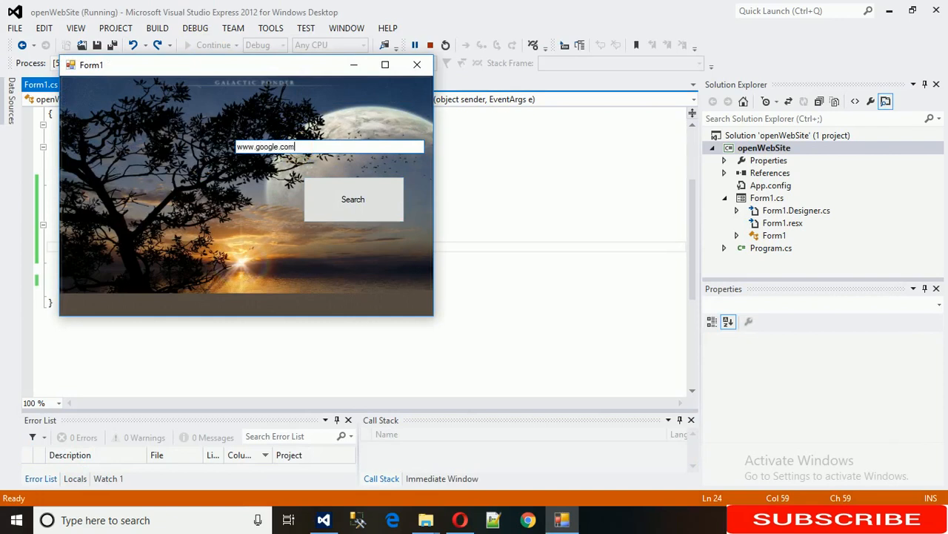
left_click(353, 198)
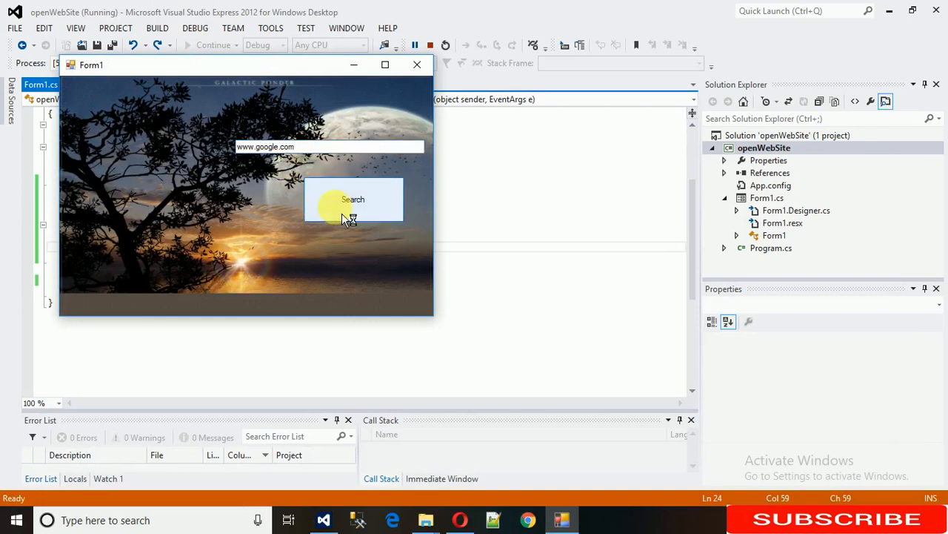
left_click(353, 199)
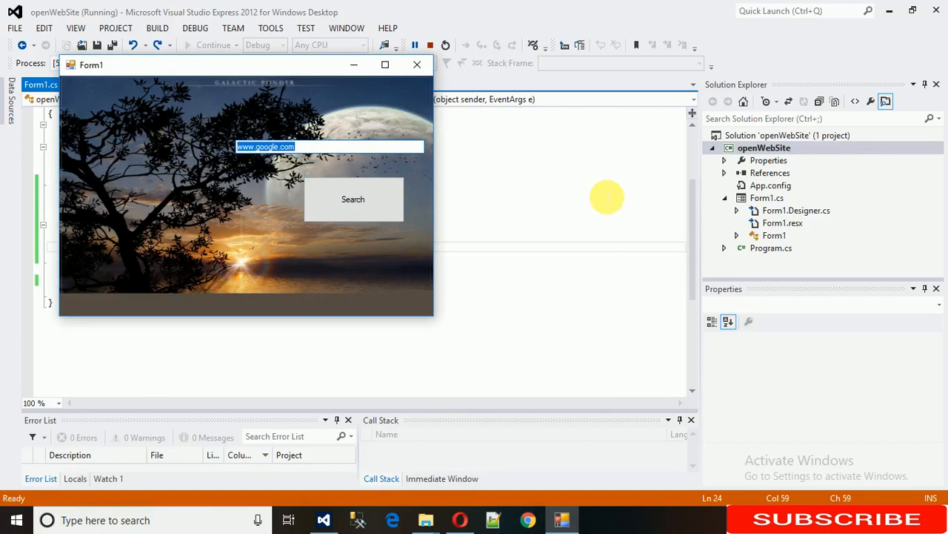
type("Www")
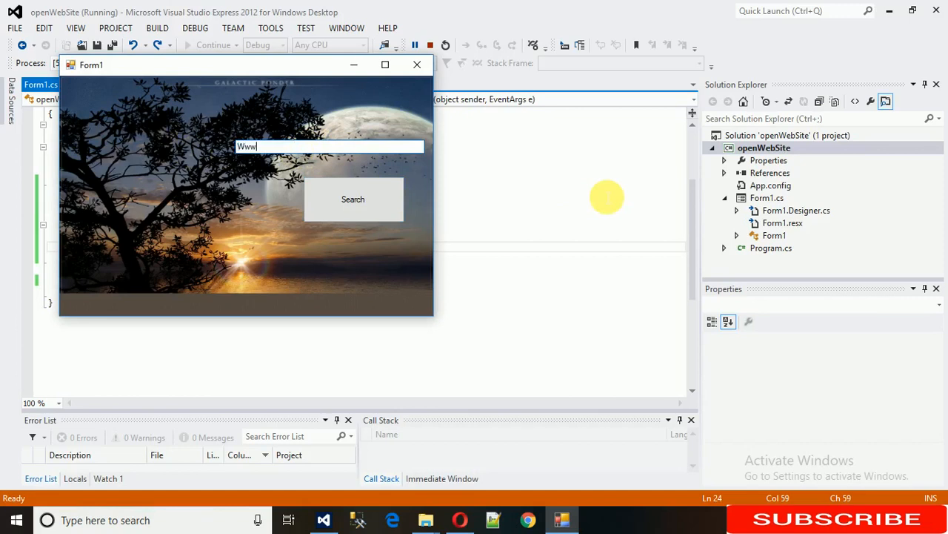
type(".")
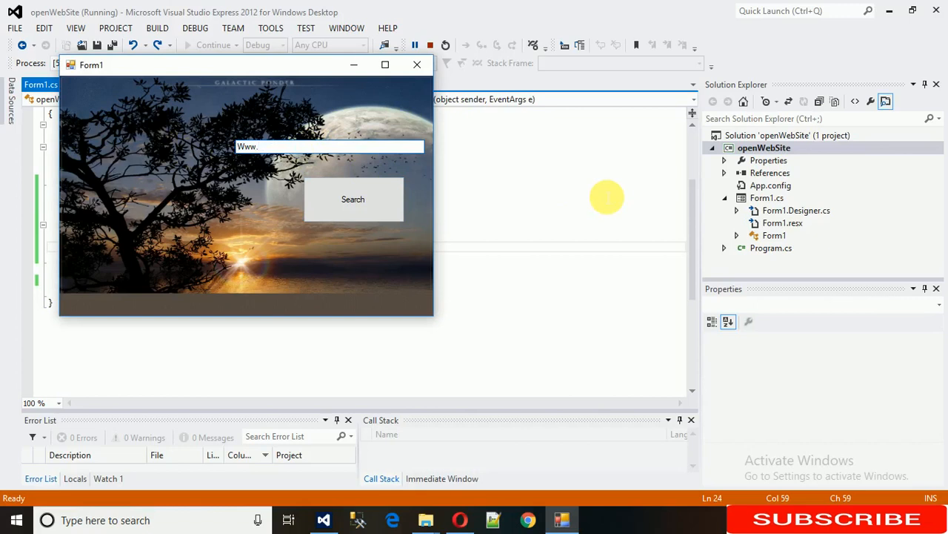
type("yo")
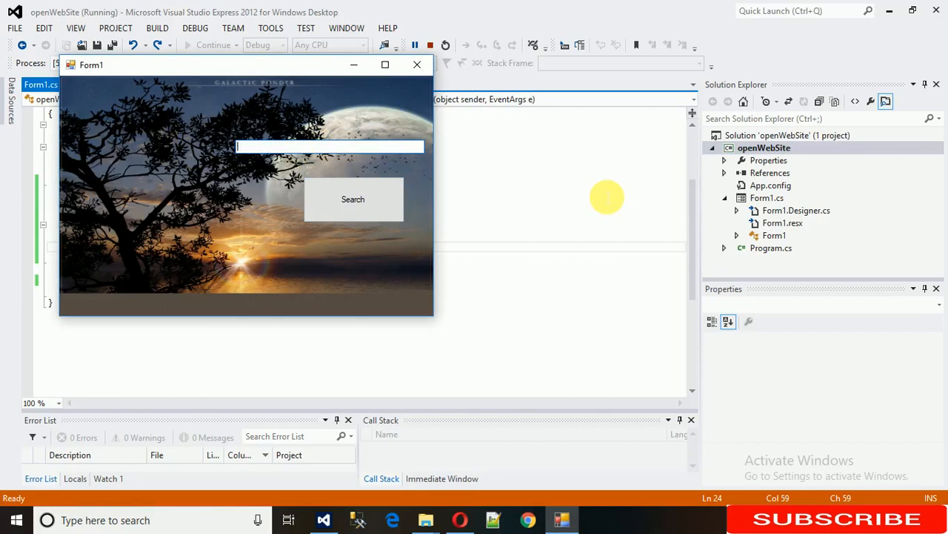
type("www.")
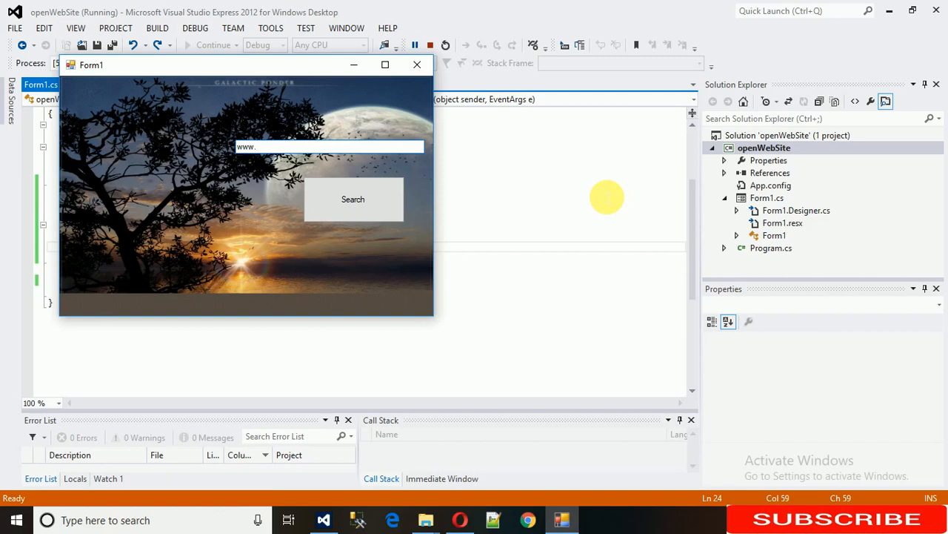
type("you")
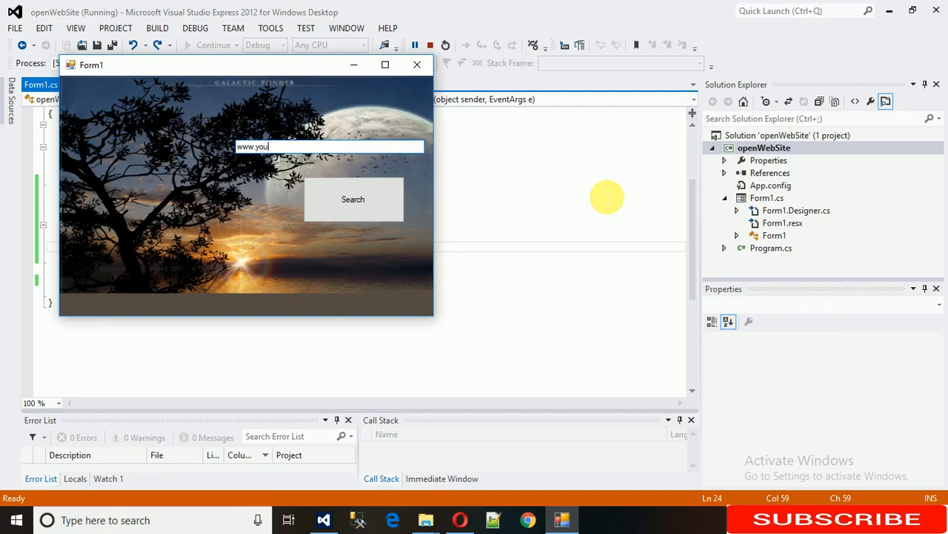
type("tube.com")
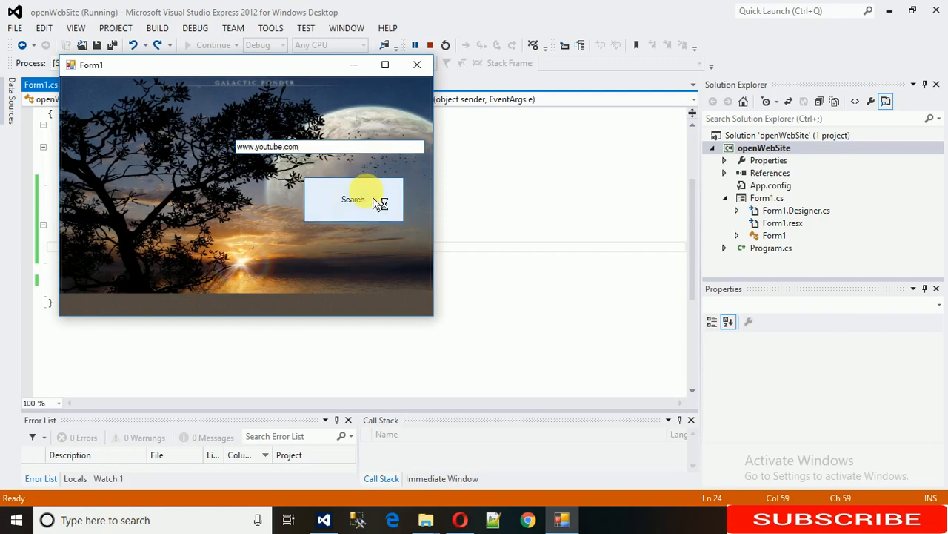
left_click(352, 198)
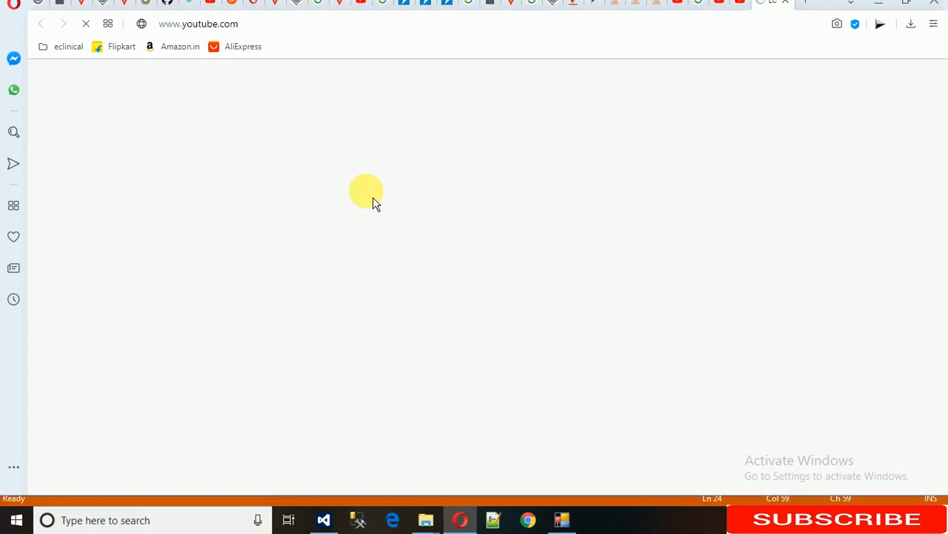